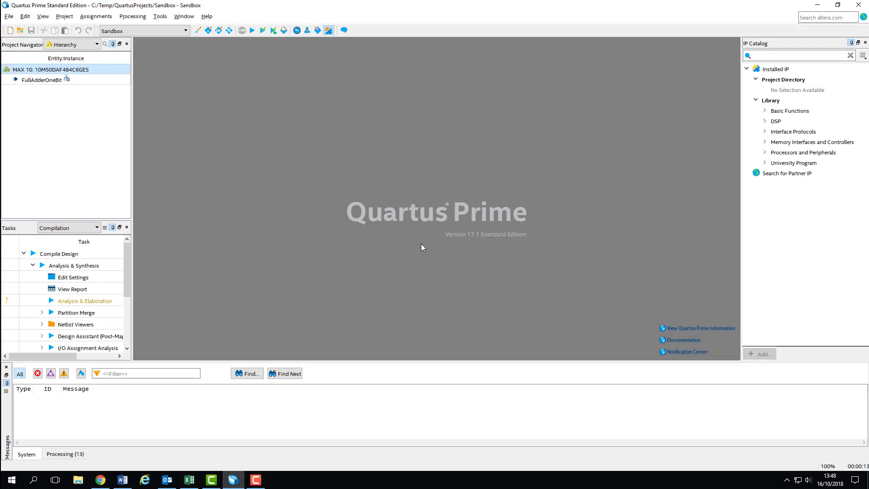
# Set FullAdderFourBit.v as the top-level entity and open its Verilog source.
pyautogui.click(95, 44)
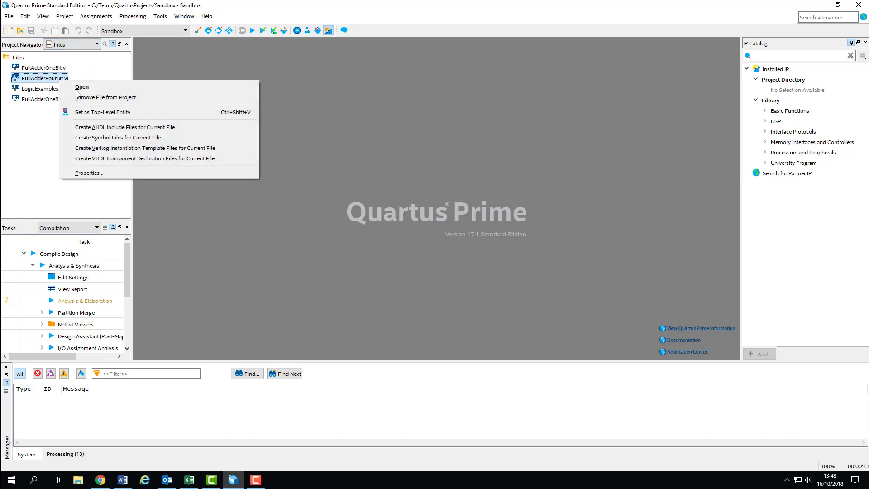
pyautogui.click(102, 112)
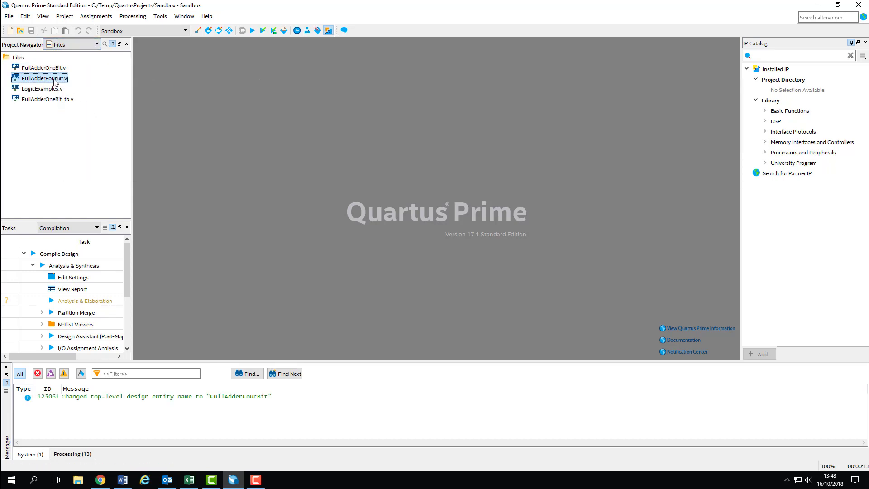
pyautogui.doubleClick(45, 77)
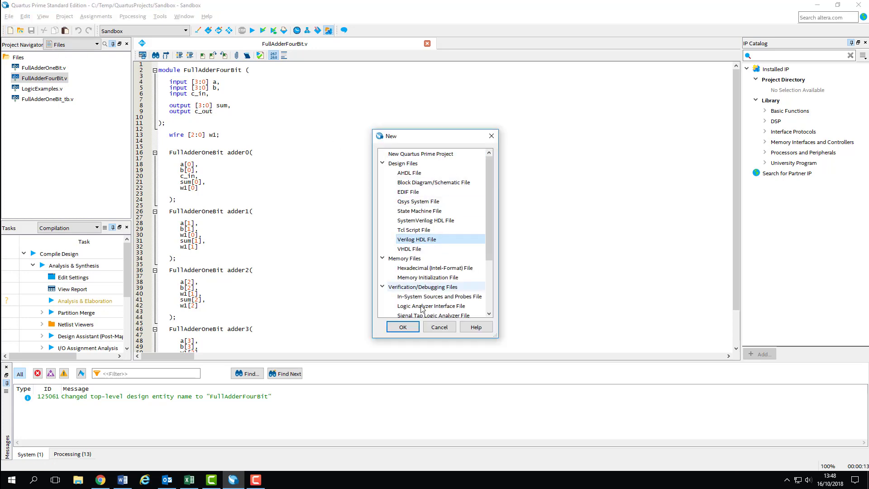
# Create a new Verilog HDL file beginning with `timescale 1 ns / 100 ps.
pyautogui.click(402, 327)
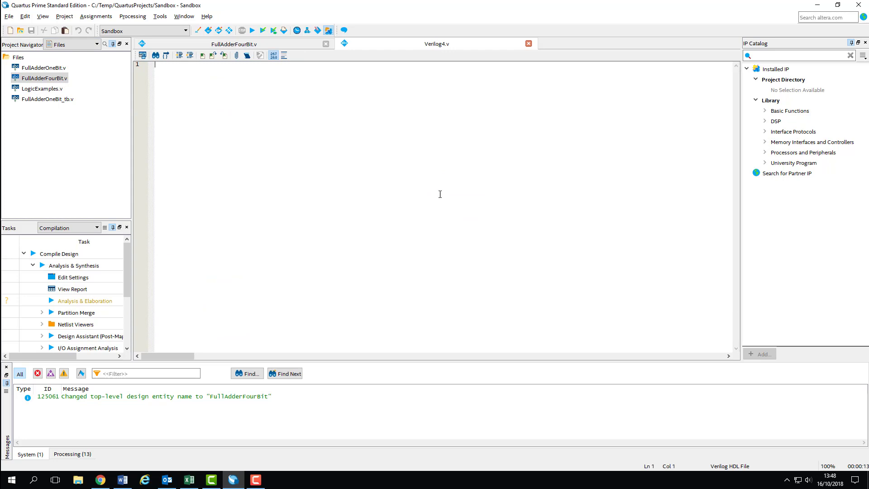
pyautogui.write('times')
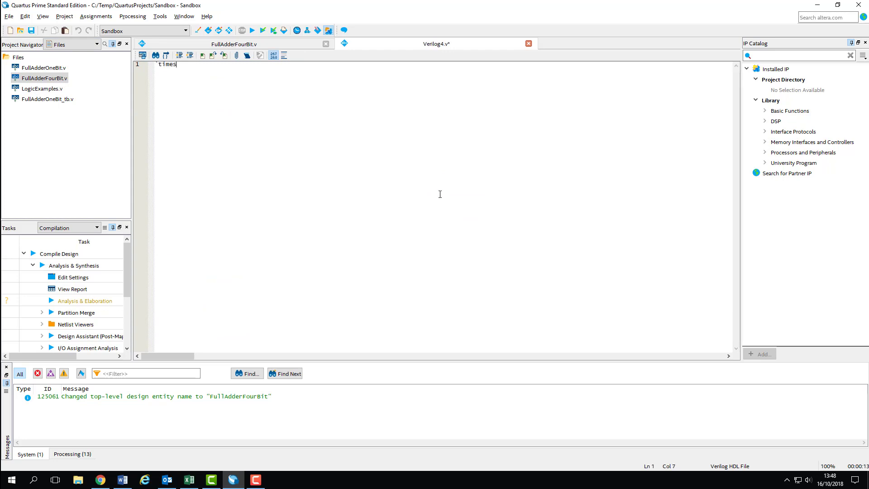
pyautogui.write('cale 1 ns')
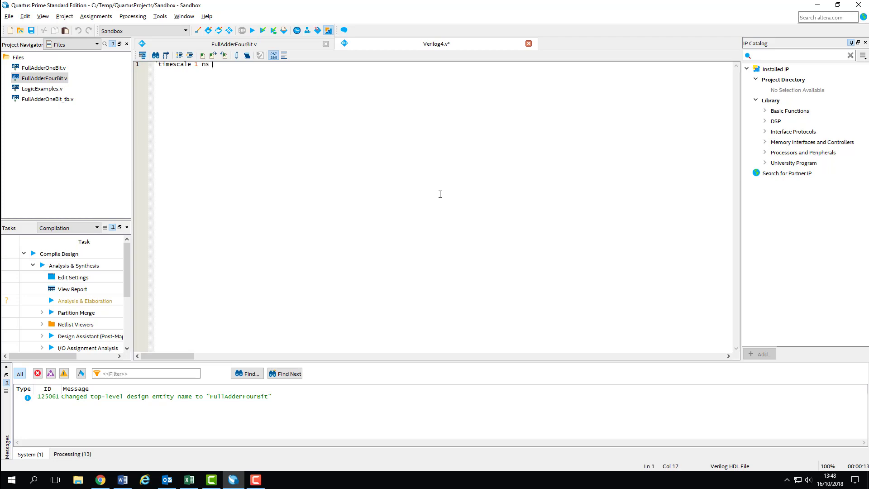
pyautogui.write('/ 100')
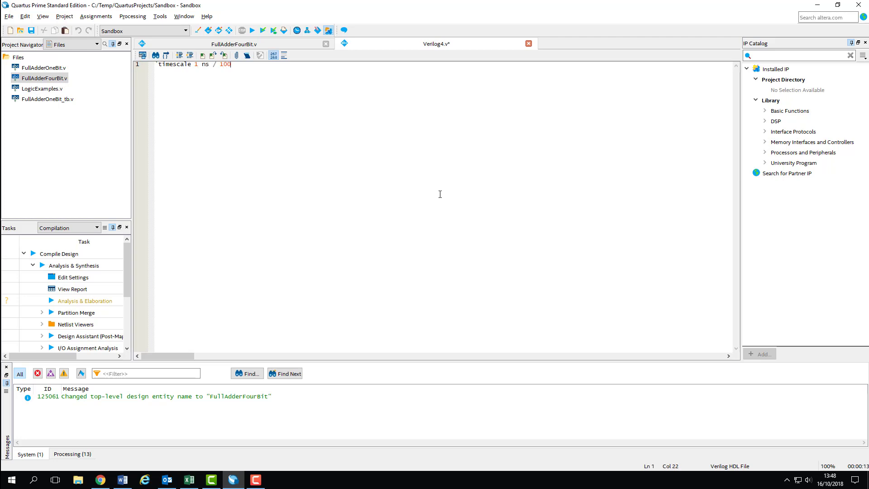
pyautogui.write('ps')
pyautogui.write('mod')
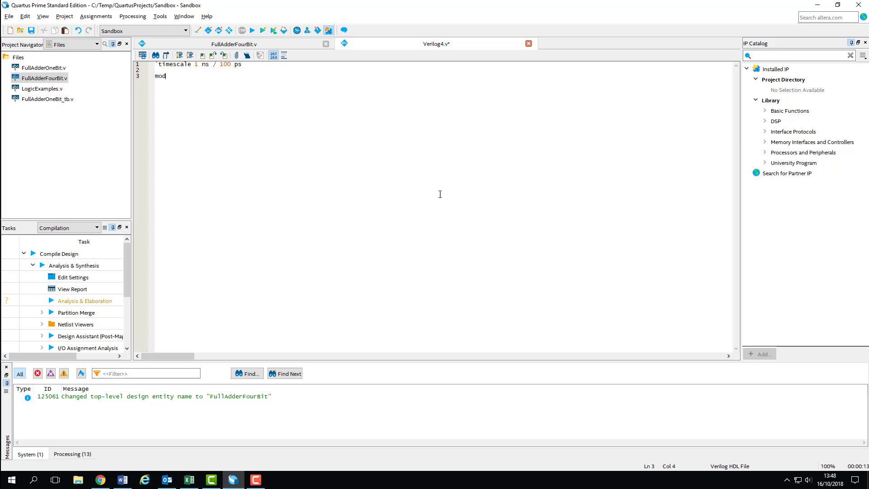
# Add an empty FullAdderFourBit_tb module closed with endmodule.
pyautogui.write('ule')
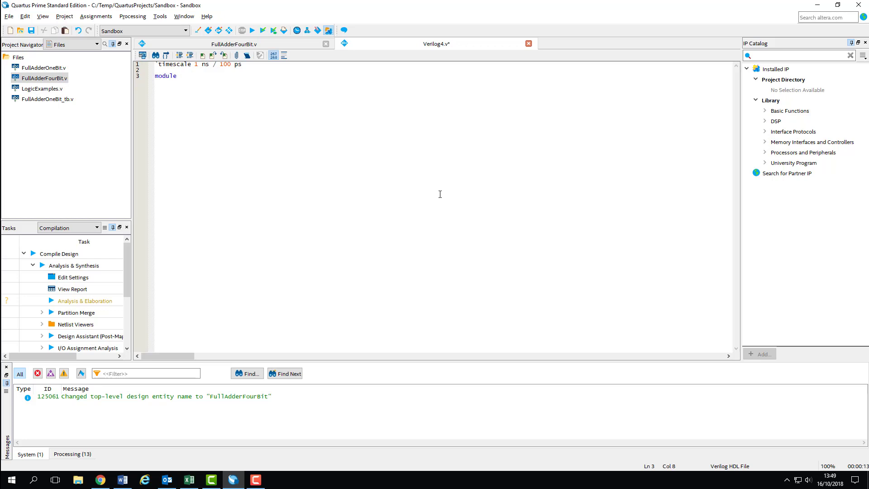
pyautogui.write('FullAdd')
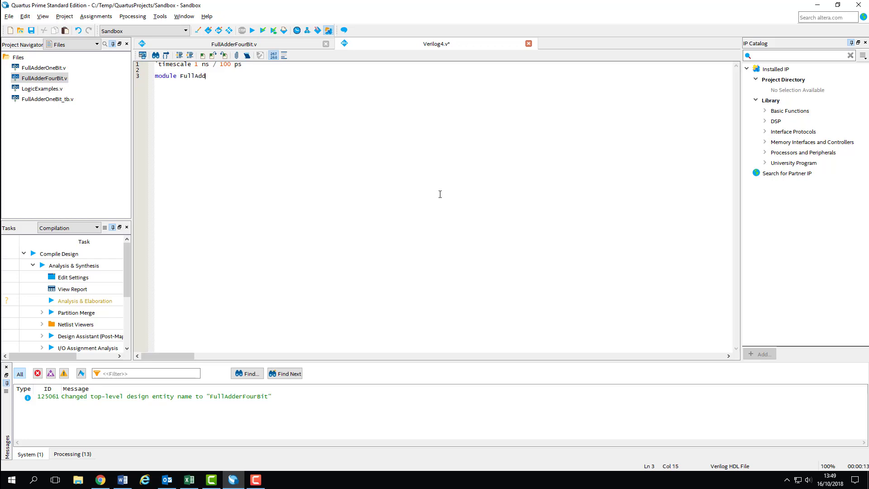
pyautogui.write('erFourBit')
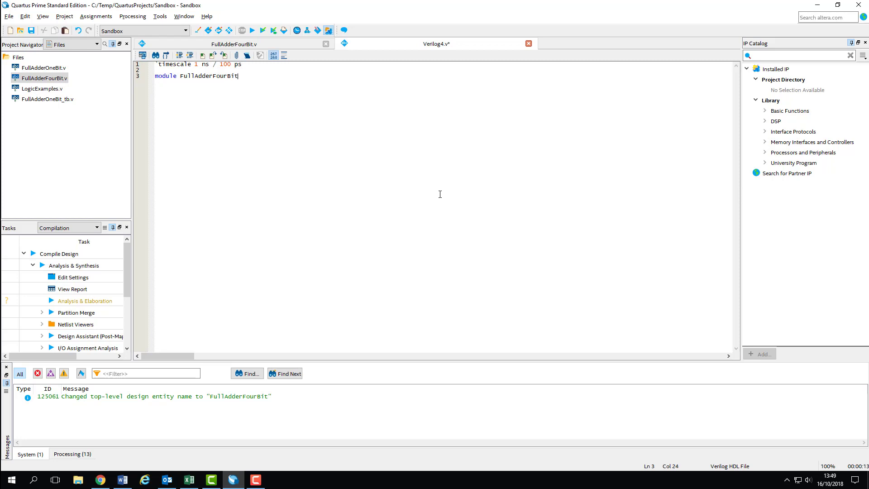
pyautogui.write('_tb;')
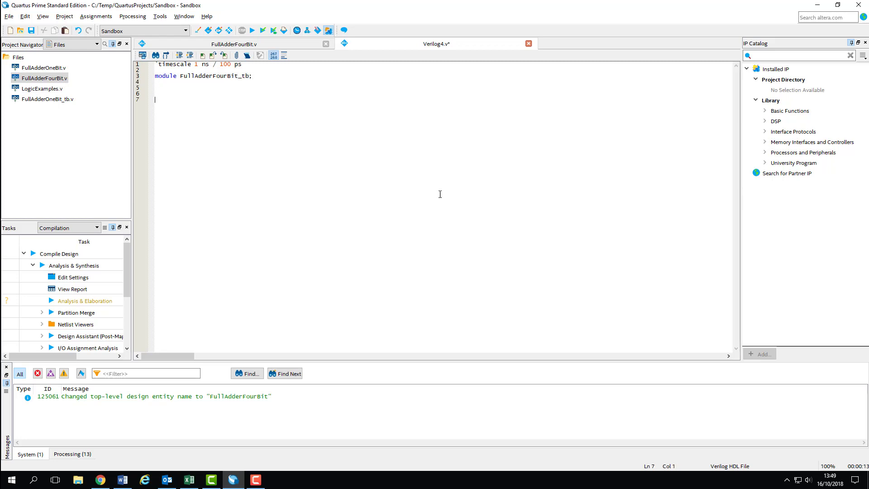
pyautogui.write('endmodule')
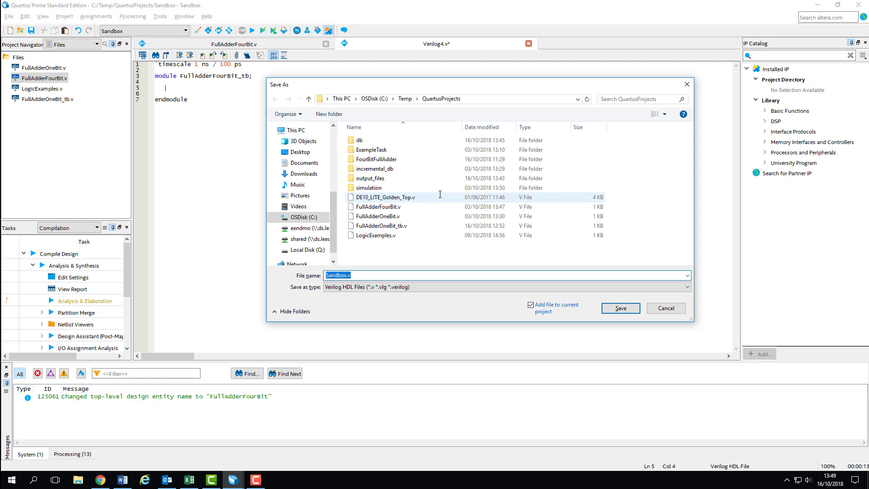
# Save the file as FullAdderFourBit_tb.v with Add file to current project checked.
pyautogui.click(378, 207)
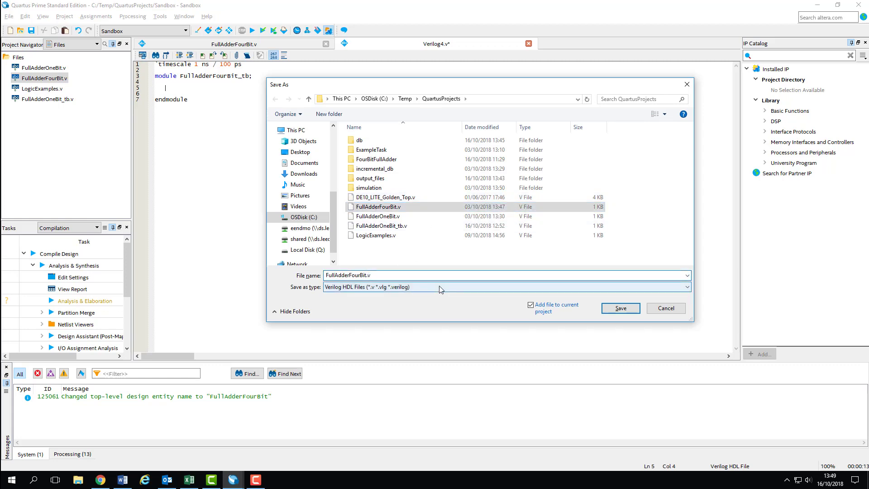
pyautogui.click(619, 308)
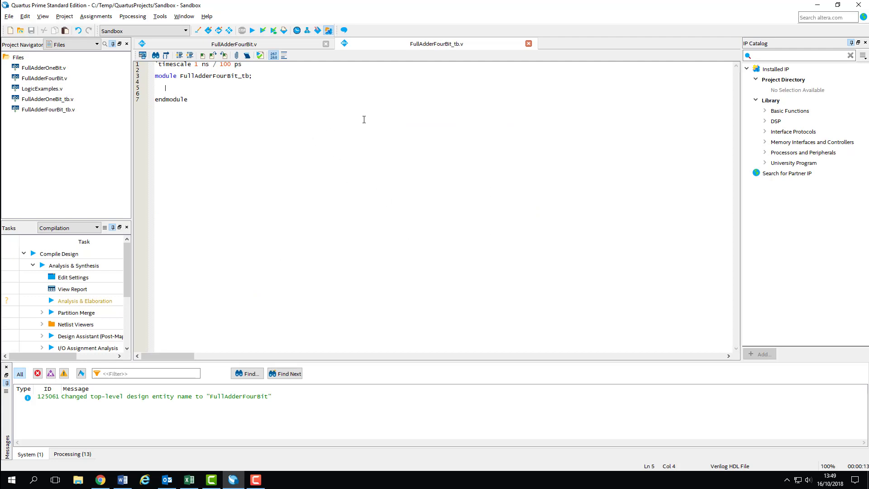
# Add a '// Data Types' comment and declare reg [3:0] a, b and reg c_in.
pyautogui.write('// c')
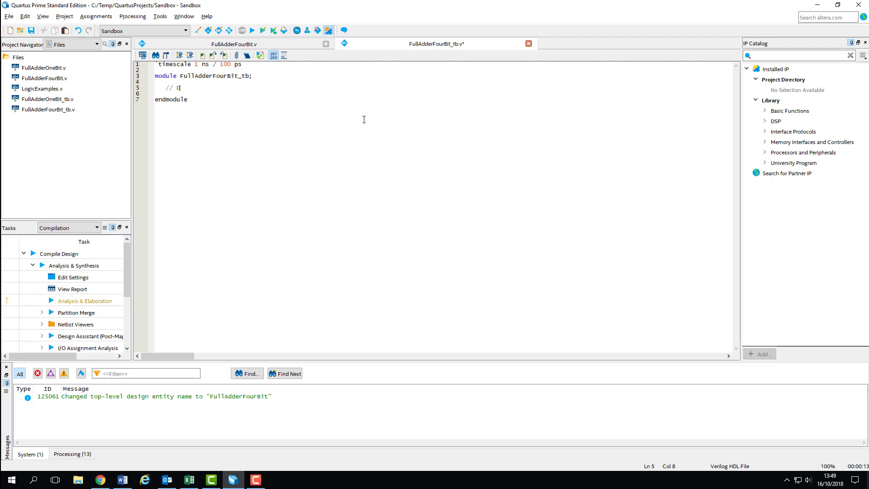
pyautogui.write('ata Types')
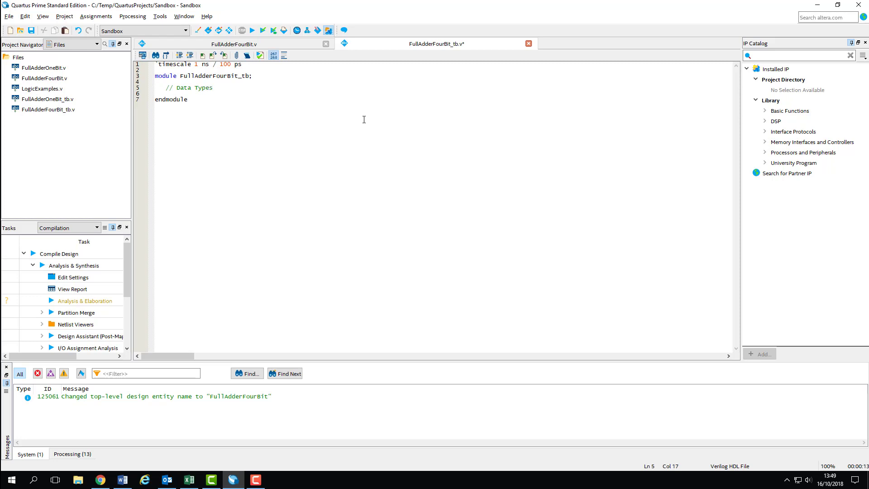
pyautogui.click(233, 44)
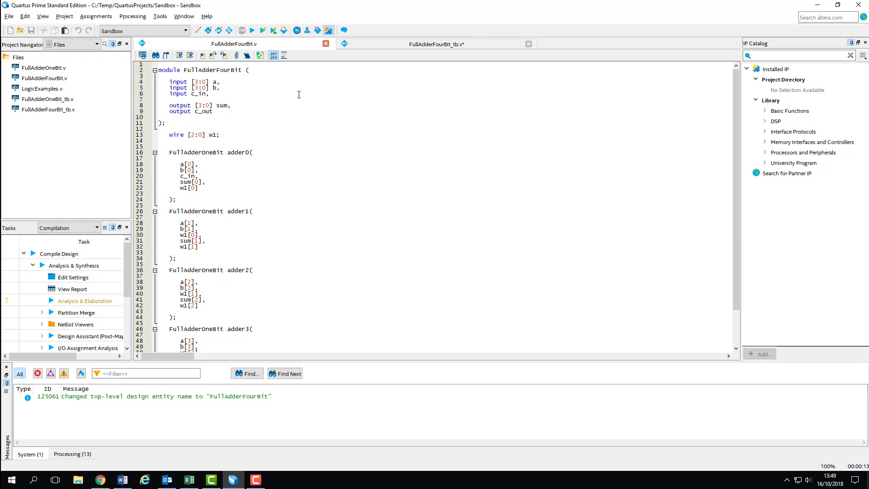
pyautogui.moveTo(300, 108)
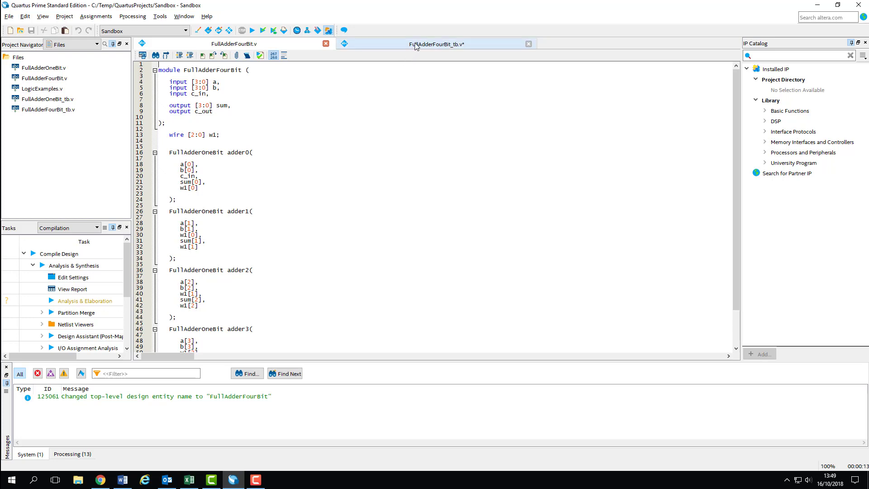
pyautogui.click(436, 44)
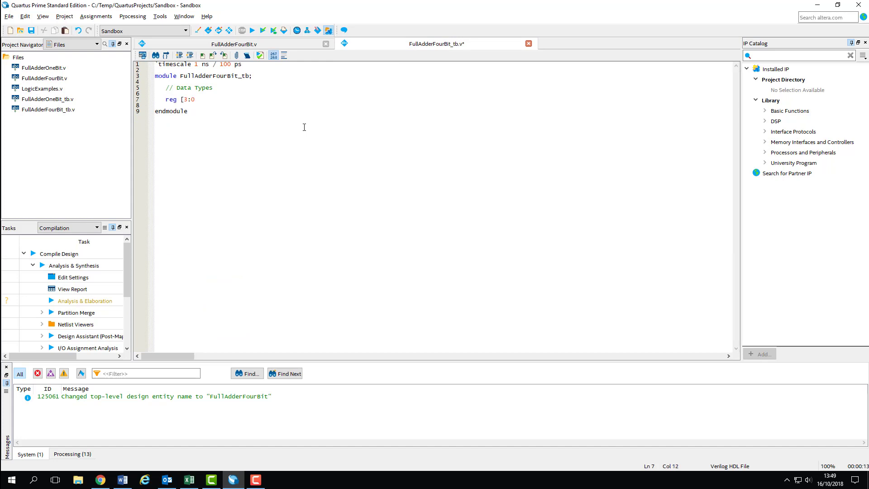
pyautogui.write('a;')
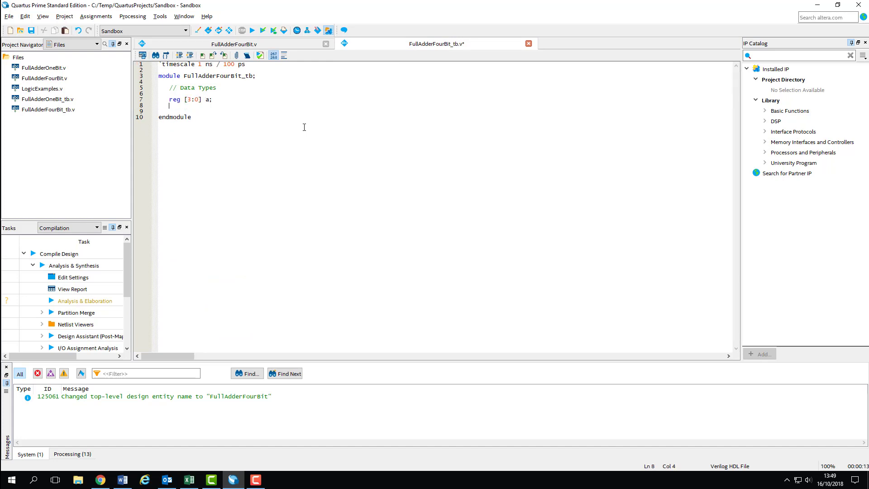
pyautogui.write('reg [3:0')
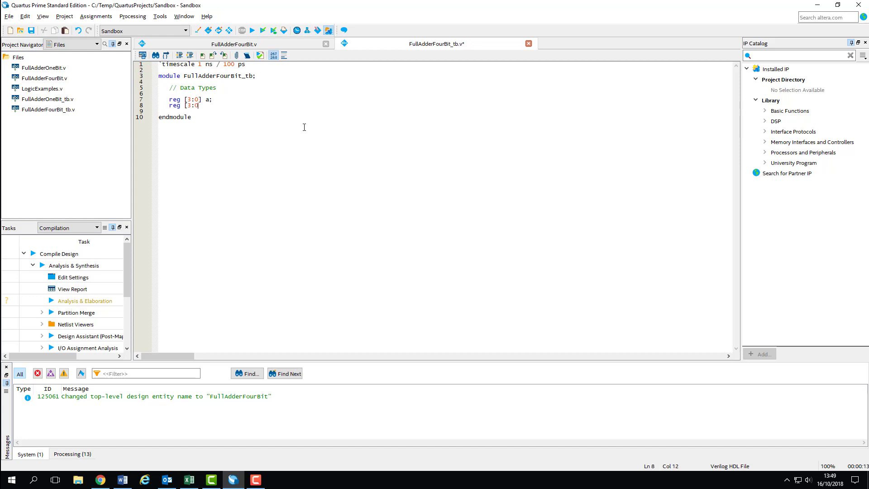
pyautogui.write('b;')
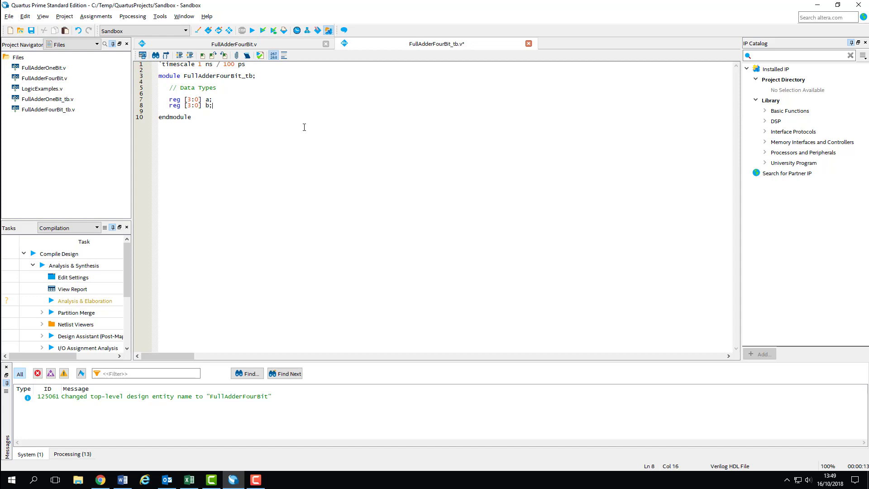
pyautogui.write('reg')
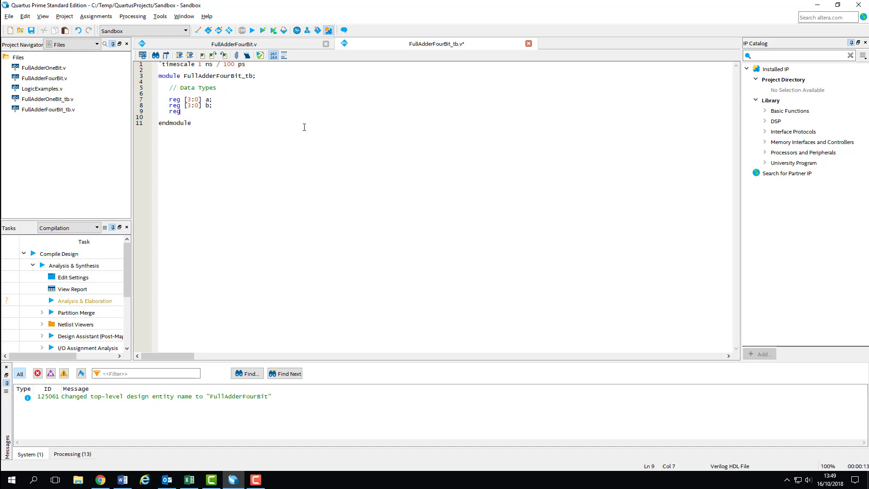
pyautogui.write('c_in;')
pyautogui.write('wire')
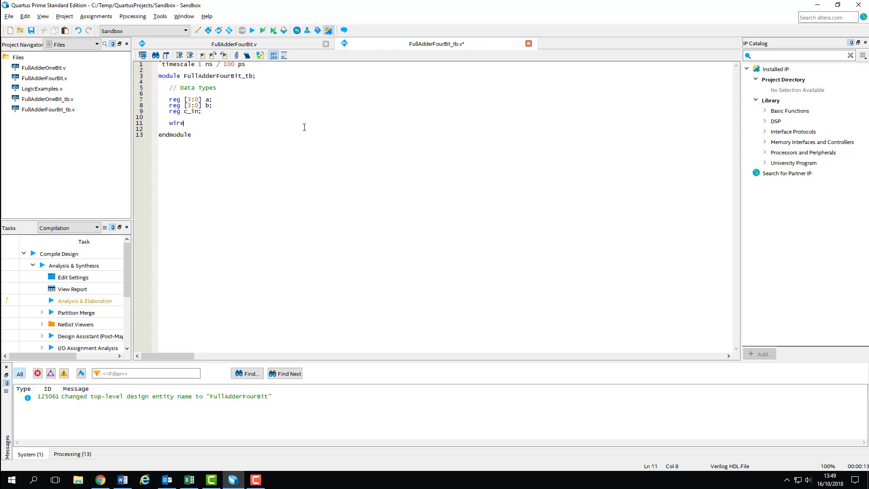
# Declare wire [3:0] sum and wire c_out, followed by blank lines.
pyautogui.write('[]')
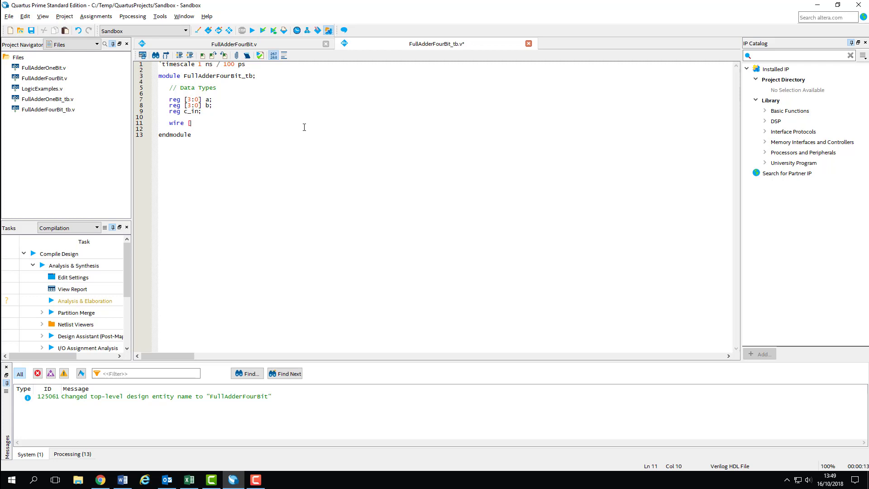
pyautogui.write('[3:0]')
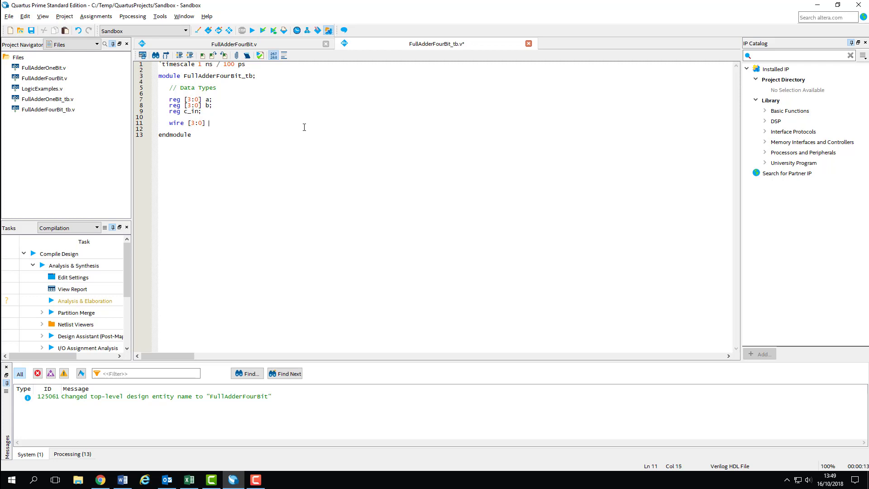
pyautogui.write('sum;')
pyautogui.click(448, 129)
pyautogui.write('wire c')
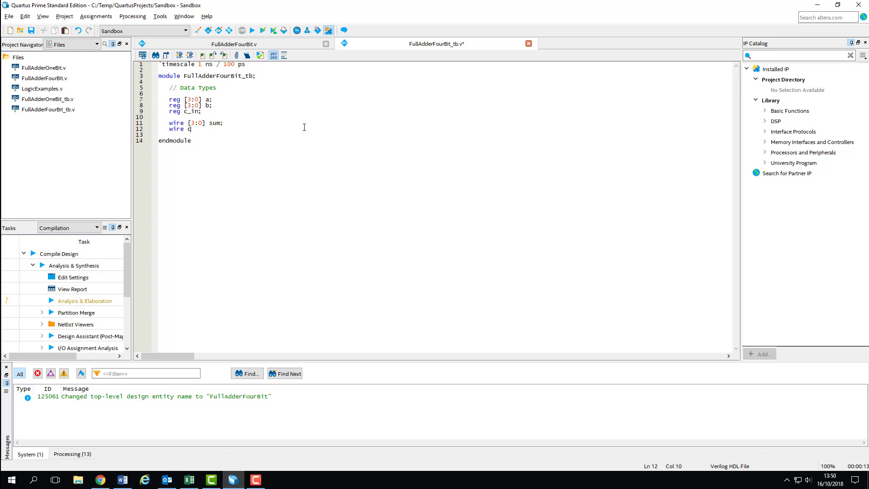
pyautogui.write('_out;')
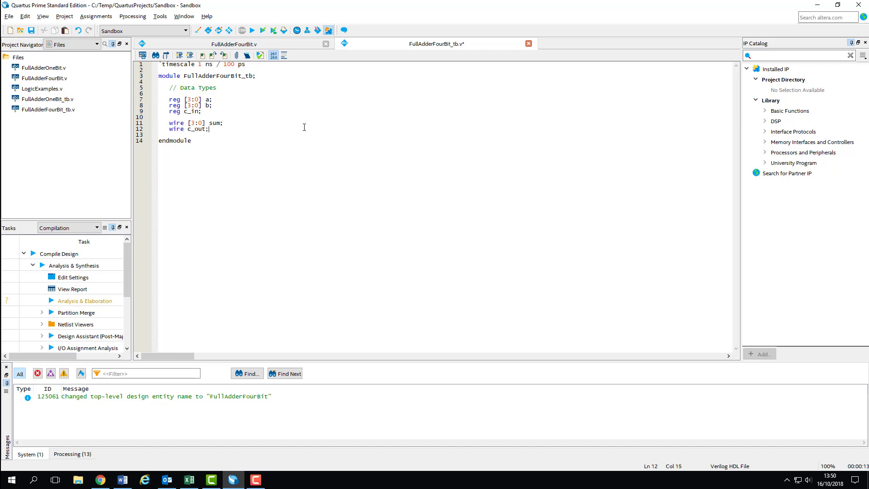
pyautogui.press('Enter')
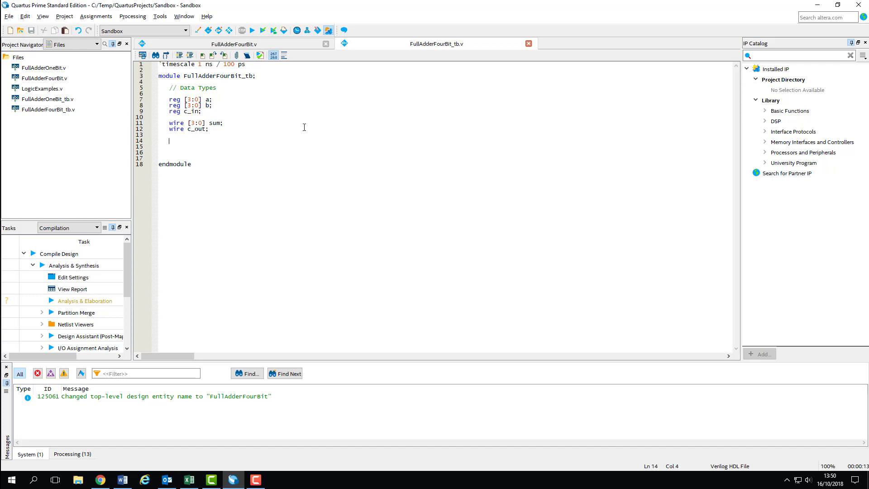
# Add the comment '// Instantiate Our Device Under Test'.
pyautogui.write('// Instanti')
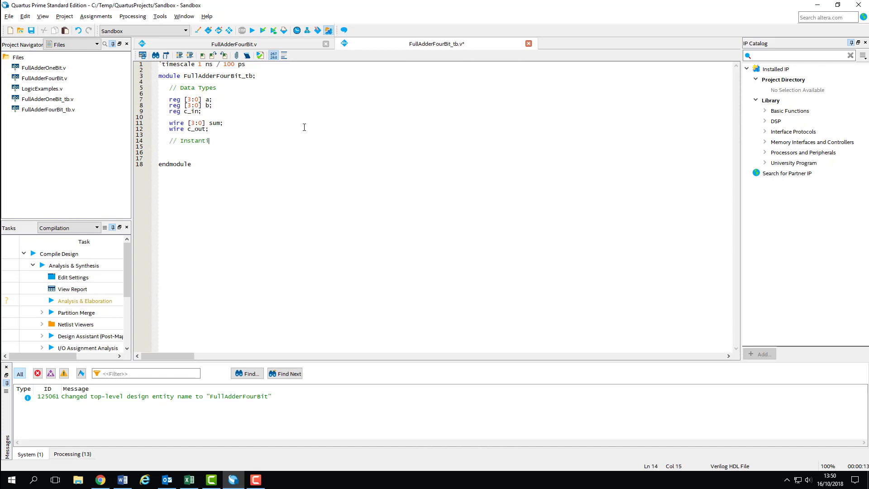
pyautogui.write('ate Our De')
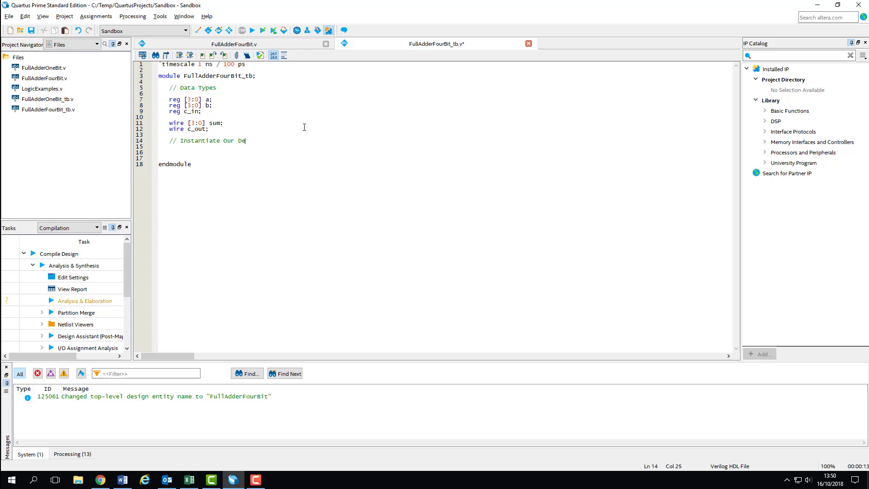
pyautogui.write('vice Under Te')
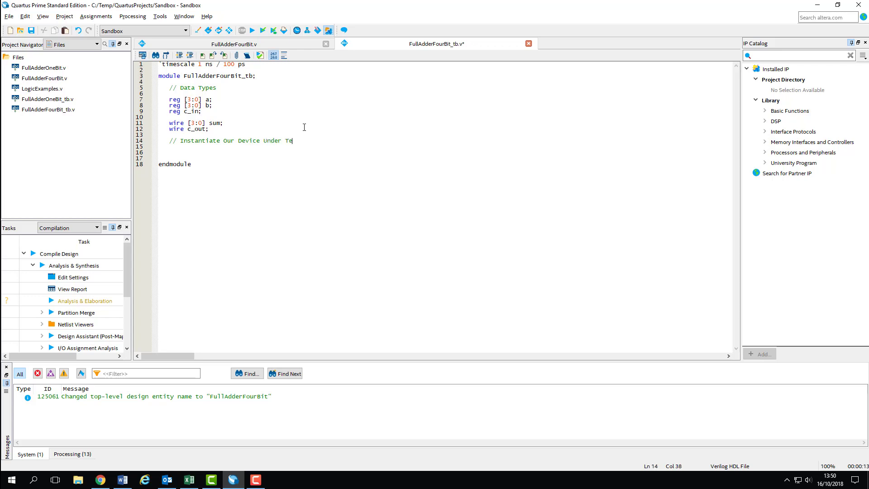
pyautogui.write('st')
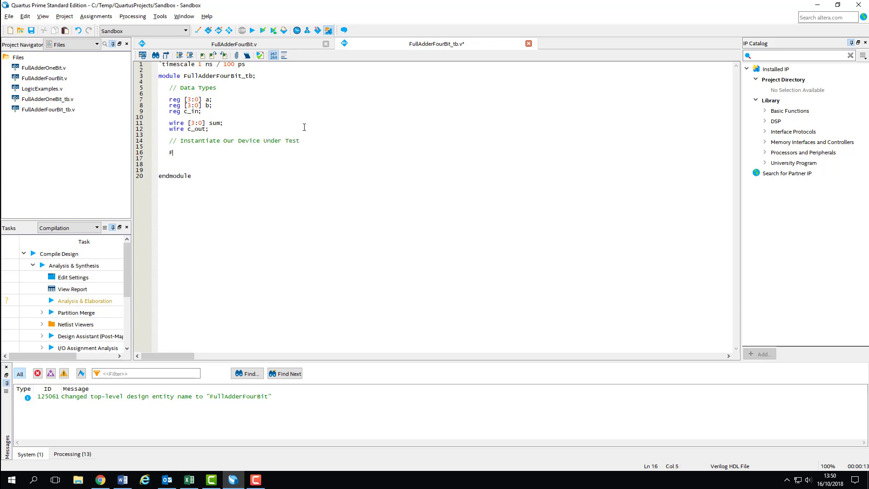
# Instantiate FullAdderFourBit dut(a, b, c_in, sum, c_out), checking the adder's port order.
pyautogui.write('ullAdderFour')
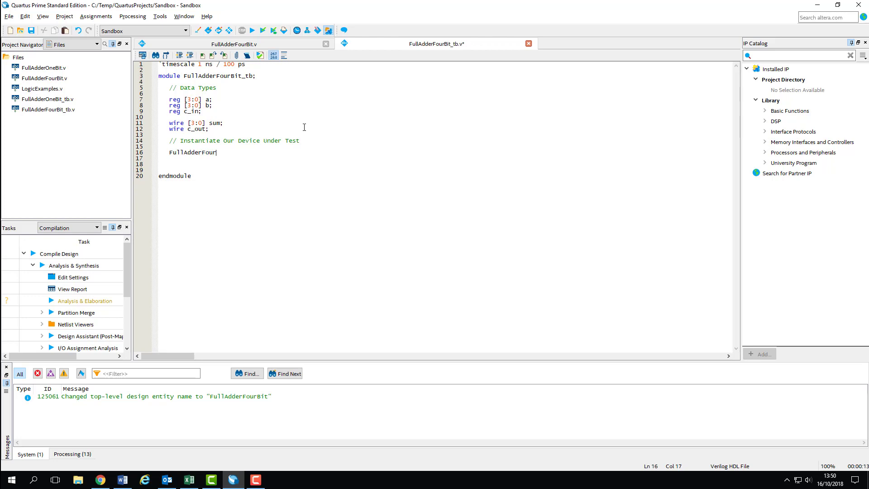
pyautogui.write('d')
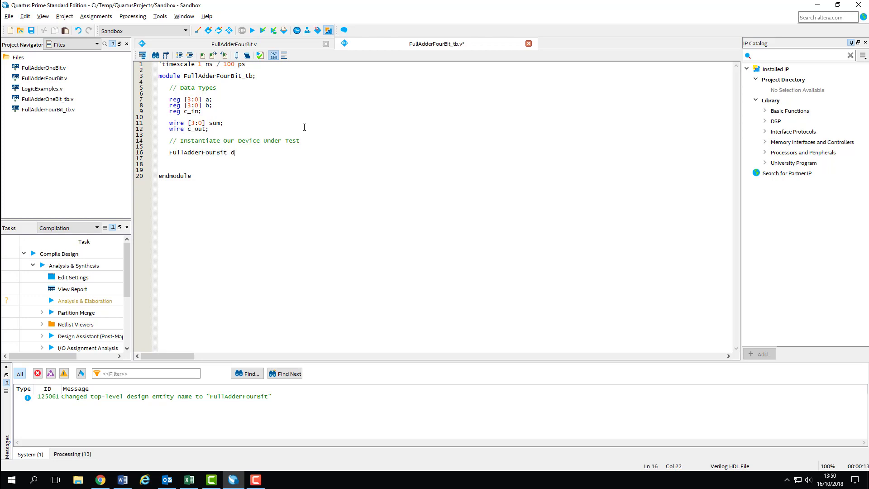
pyautogui.write('ut(')
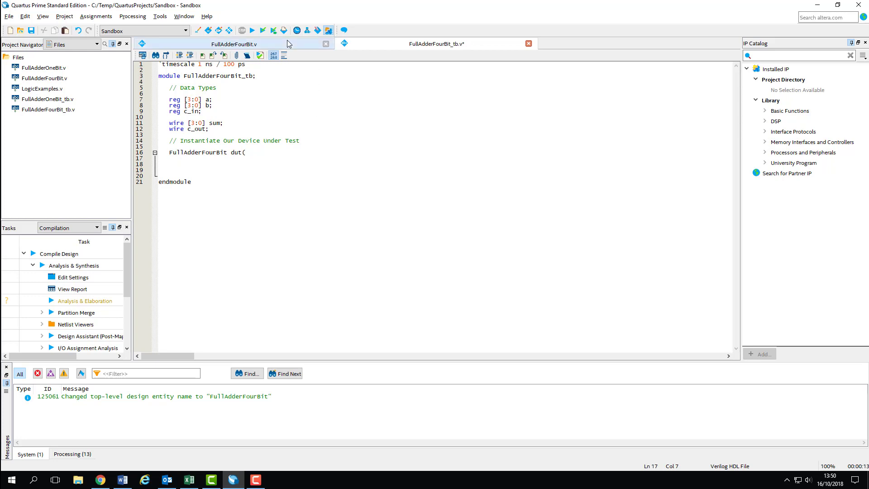
pyautogui.click(232, 44)
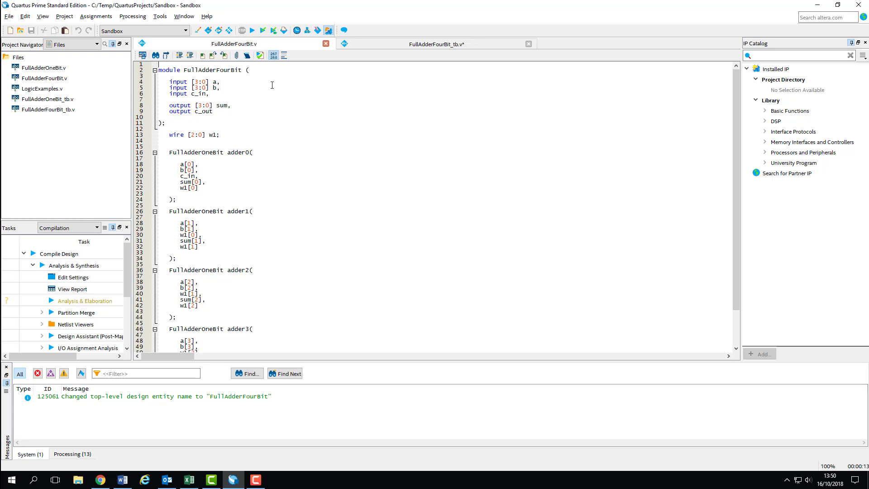
pyautogui.moveTo(269, 114)
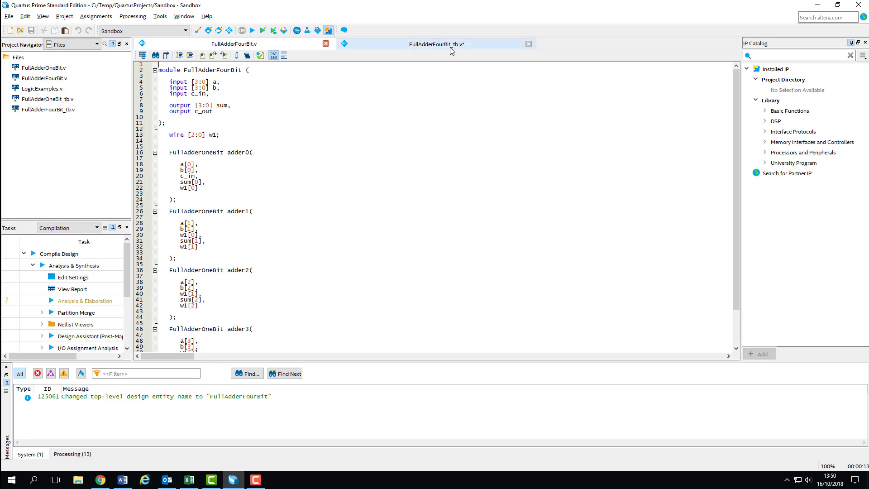
pyautogui.click(437, 44)
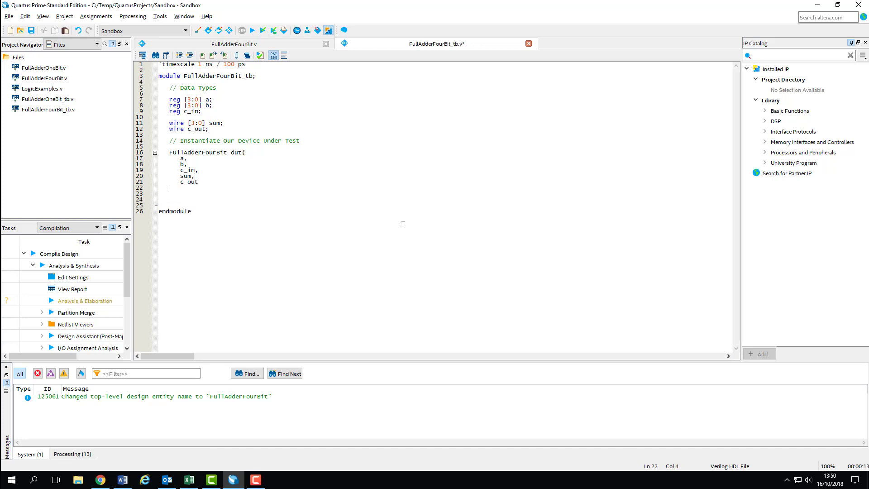
pyautogui.write(');')
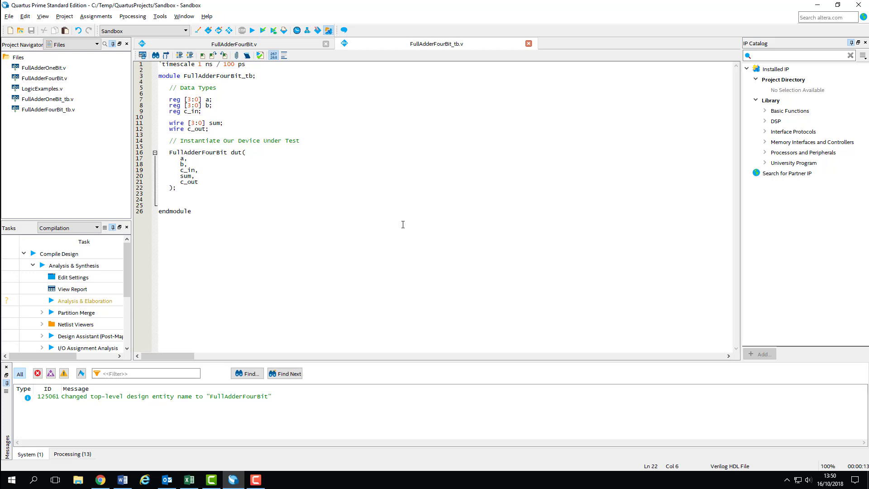
pyautogui.moveTo(262, 30)
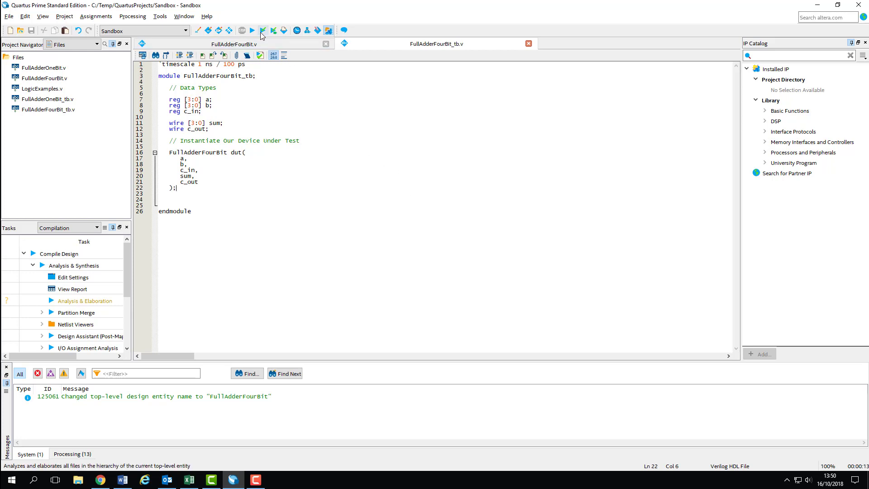
# Run Analysis & Elaboration, finishing with 0 errors and 1 warning.
pyautogui.click(261, 31)
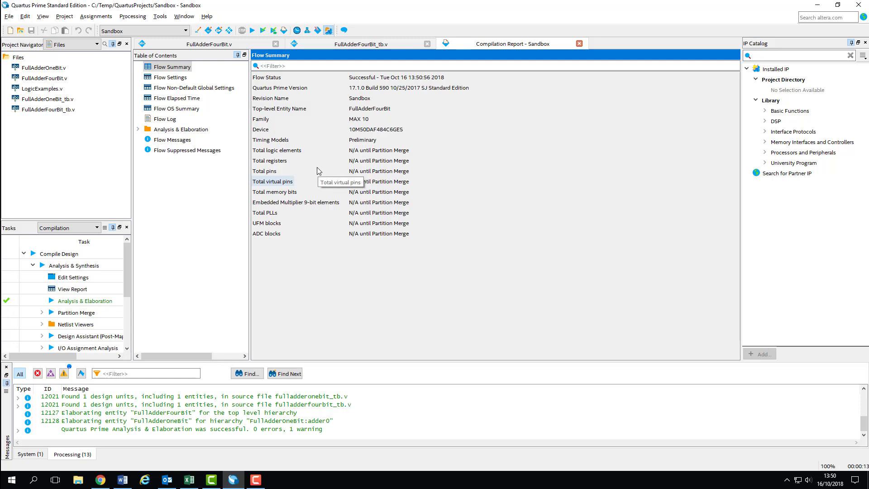
pyautogui.moveTo(299, 109)
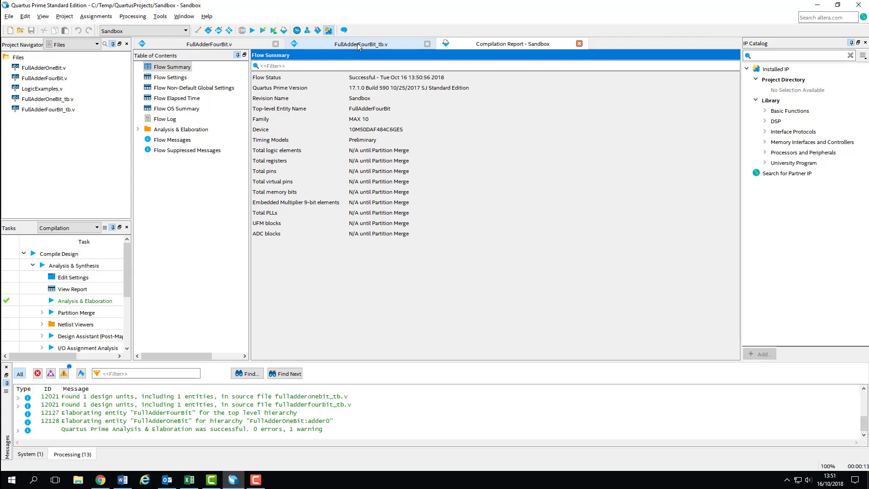
# Add a '// Test Vectors' comment below the dut instantiation in FullAdderFourBit_tb.v.
pyautogui.click(361, 44)
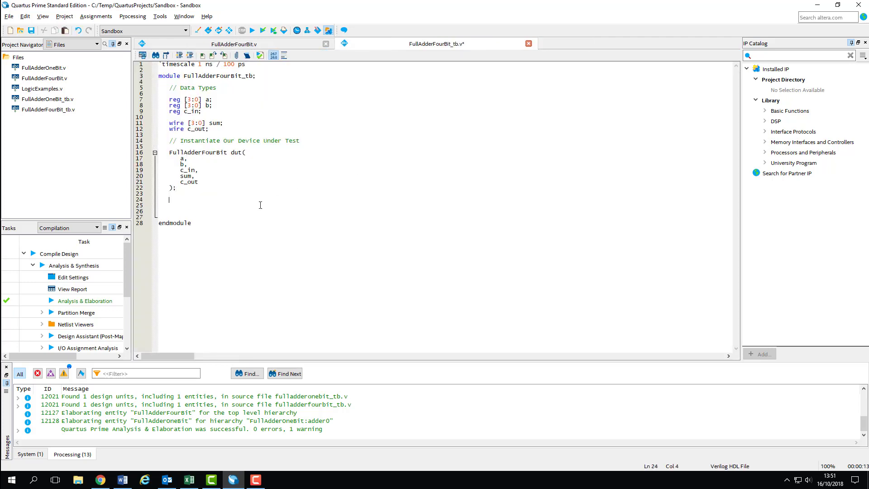
pyautogui.write('//')
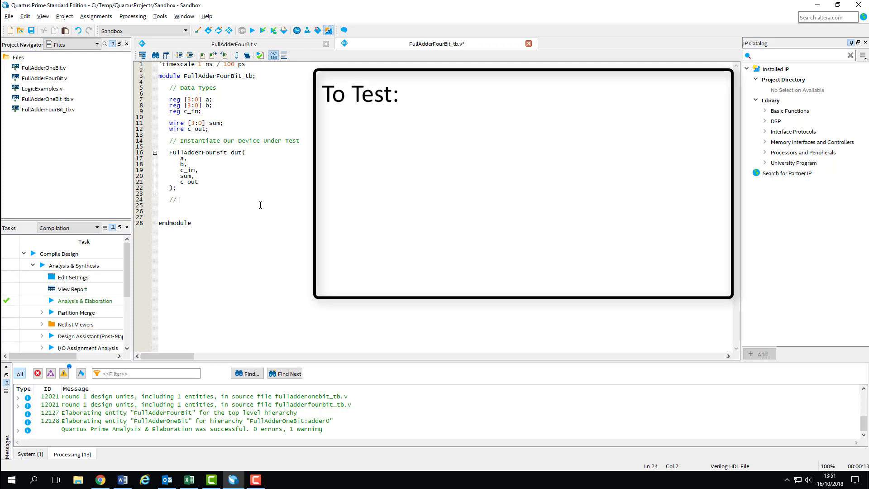
pyautogui.write('Test Vectors')
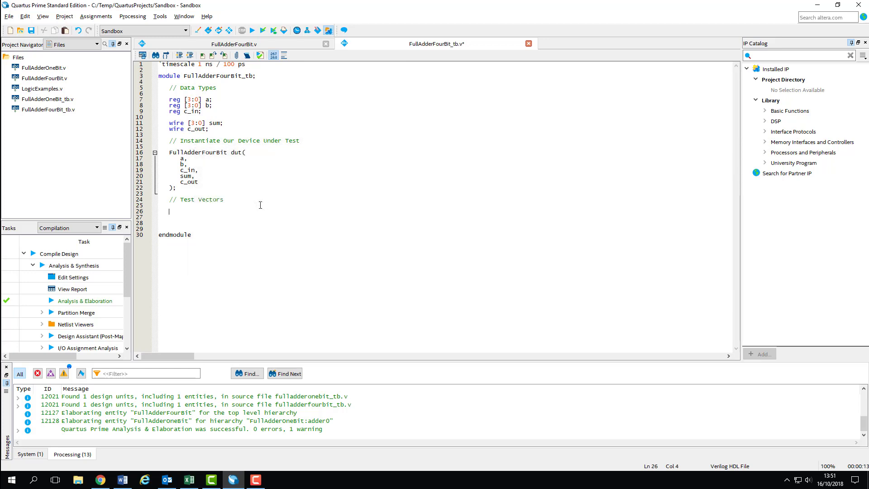
# Start an initial begin block that sets c_in and opens a for loop.
pyautogui.write('initial')
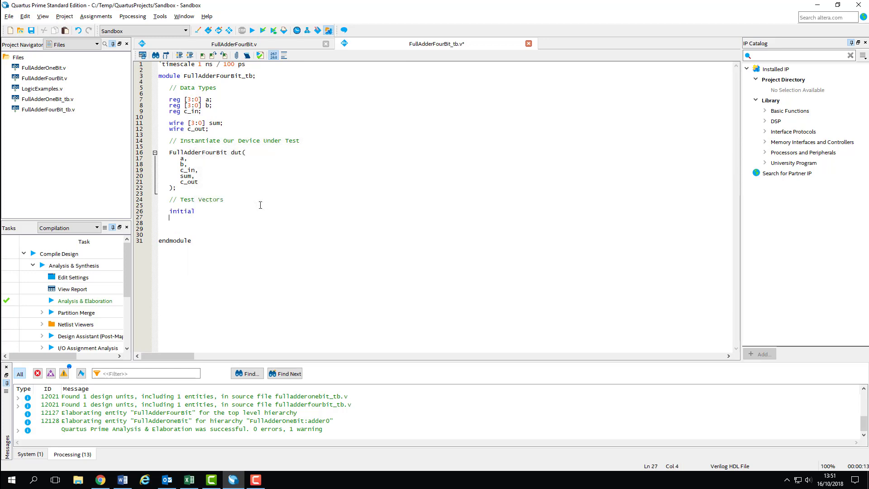
pyautogui.write('begin')
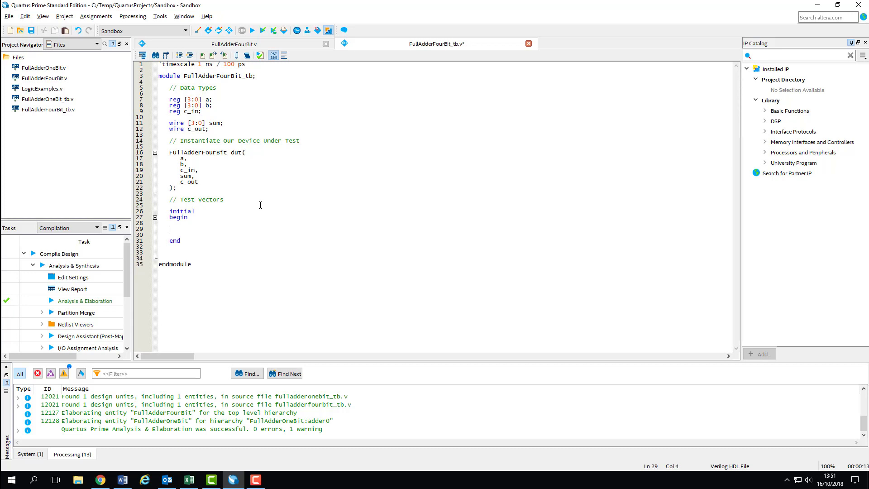
pyautogui.write("c_in = 1'b0")
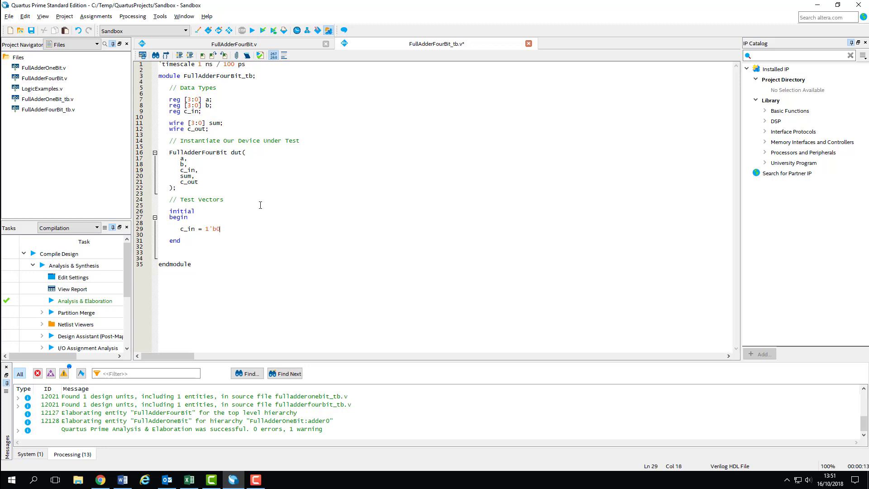
pyautogui.write(';')
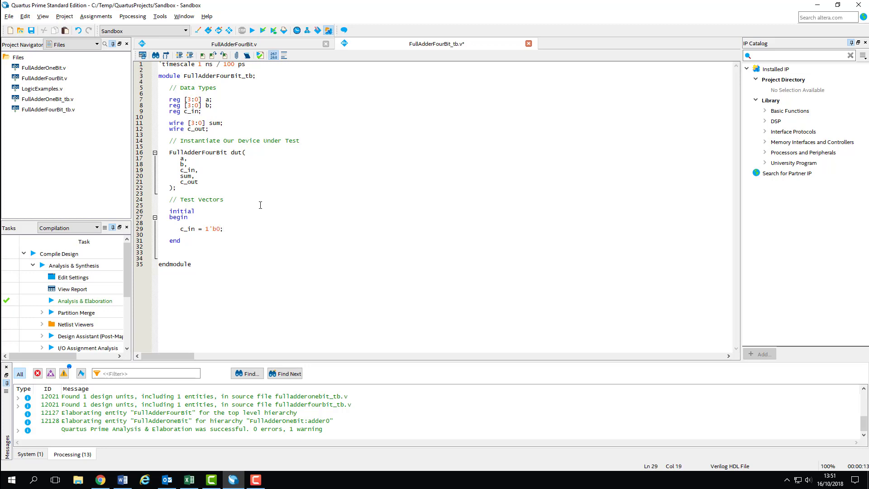
pyautogui.press('enter')
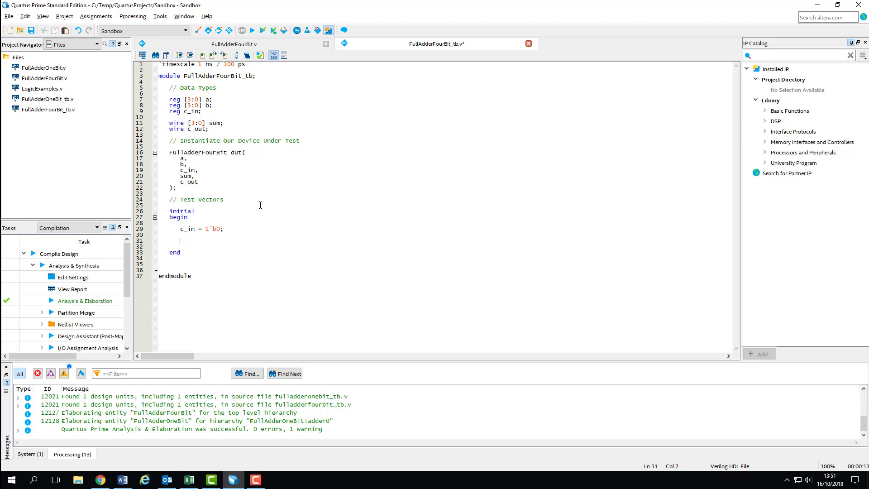
pyautogui.write('for')
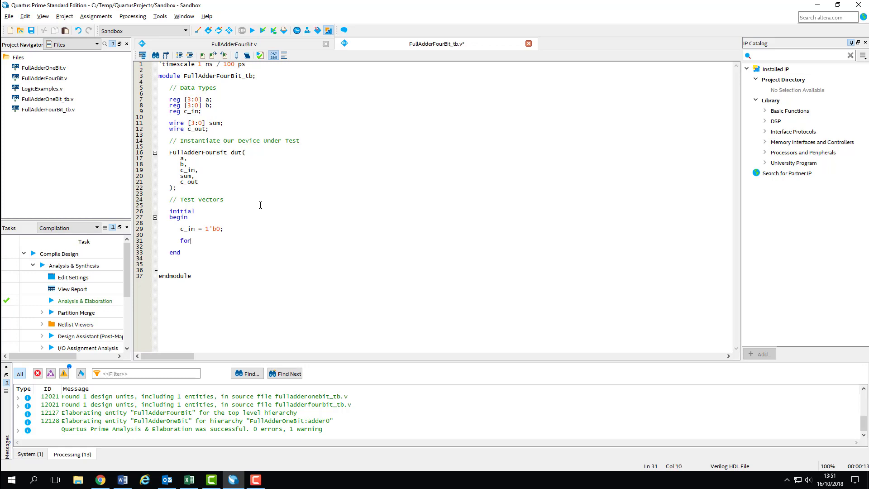
pyautogui.write('(')
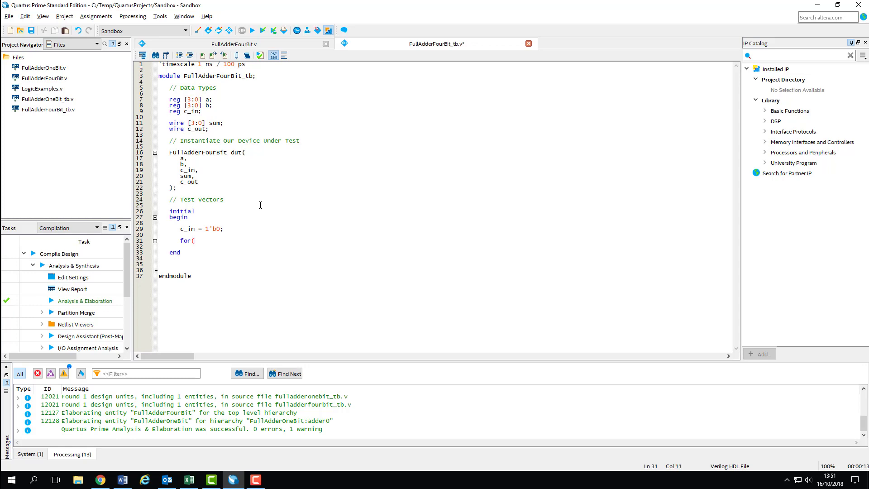
pyautogui.press('Return')
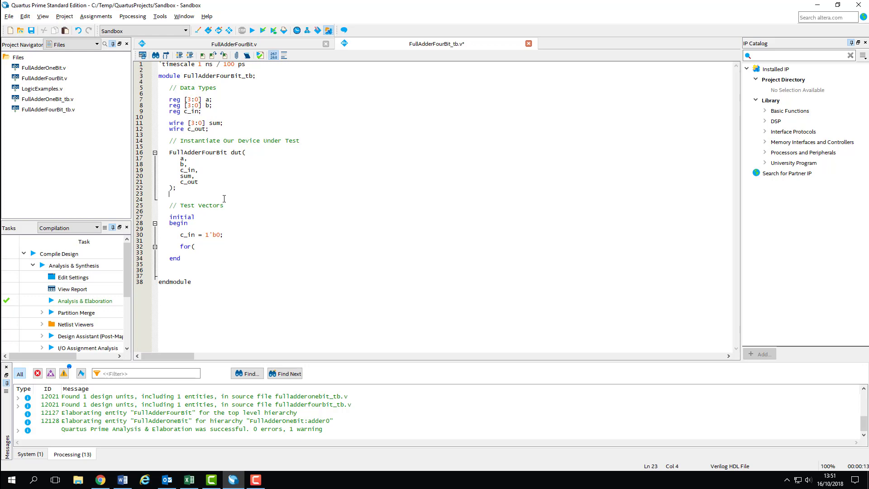
# Declare integer i and loop i from 0 to 255, assigning {b,a} = i with #10 delays.
pyautogui.write('integer i;')
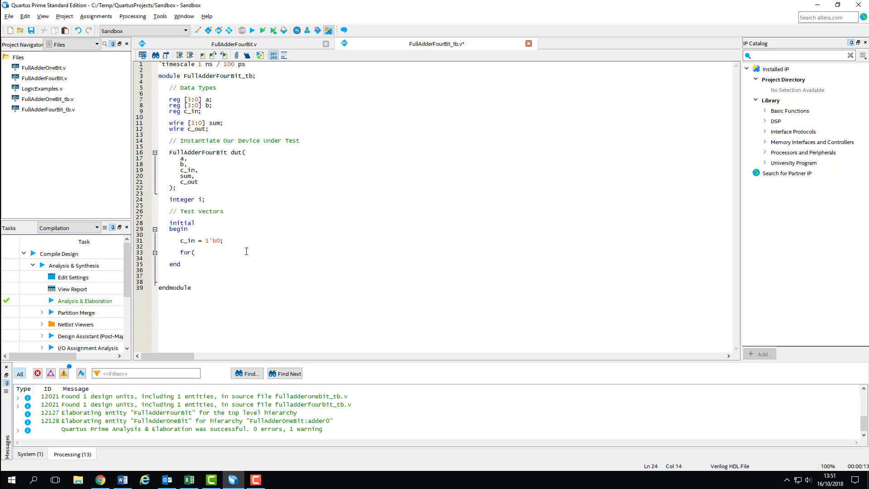
pyautogui.write('i')
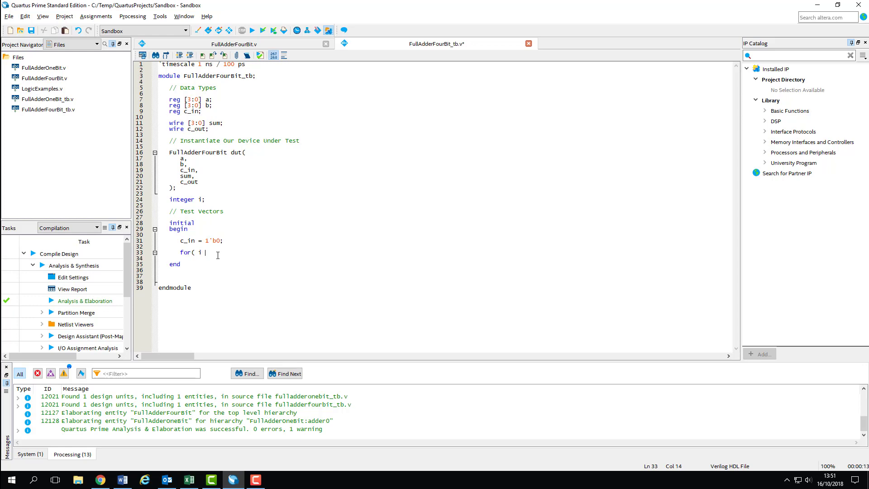
pyautogui.write('= 0;')
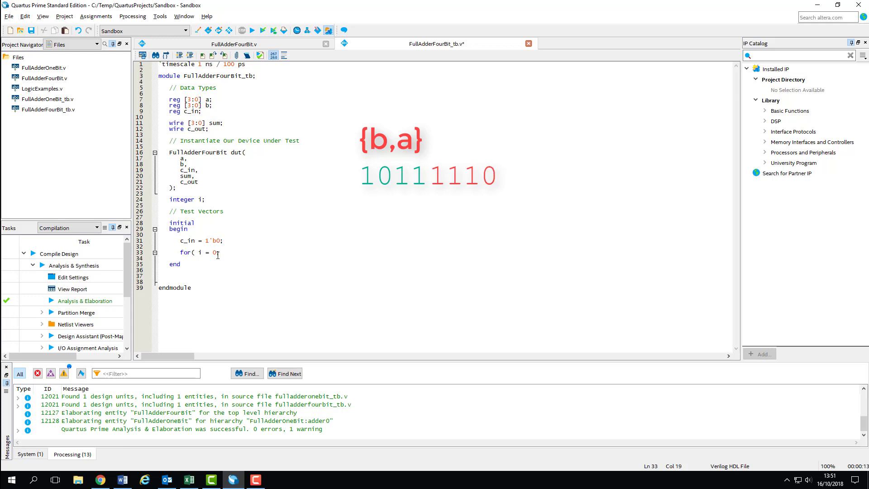
pyautogui.write('i')
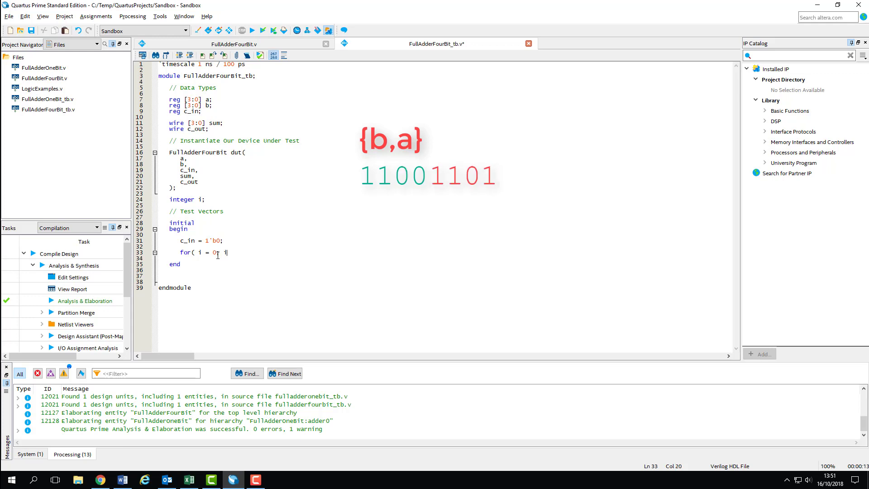
pyautogui.write('i < 256; i = i')
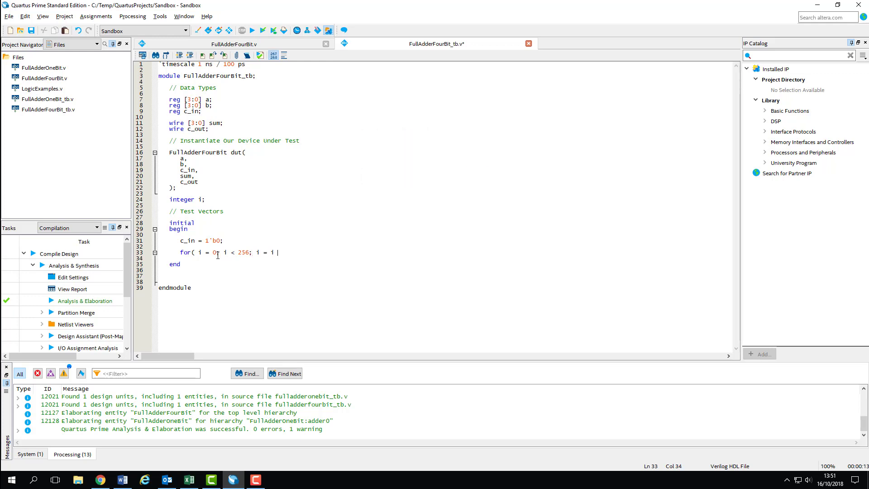
pyautogui.write('+ 1)')
pyautogui.click(448, 258)
pyautogui.write('begin')
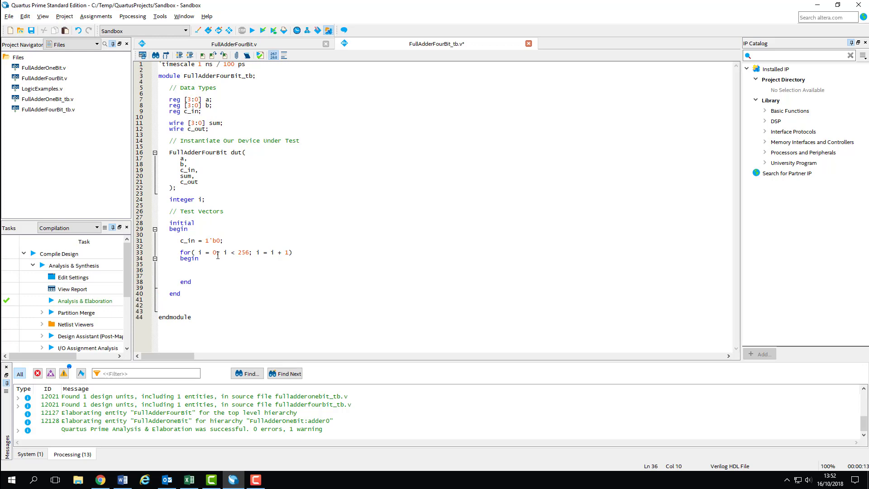
pyautogui.write('{b')
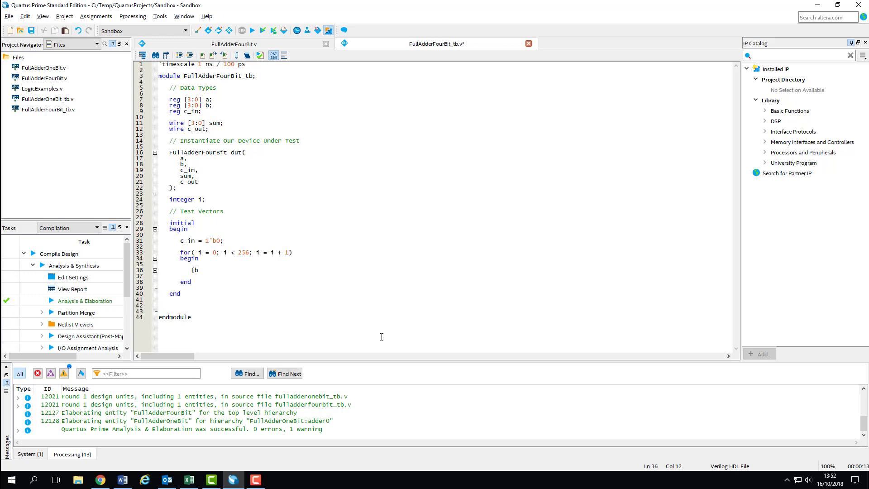
pyautogui.write(',a} = i')
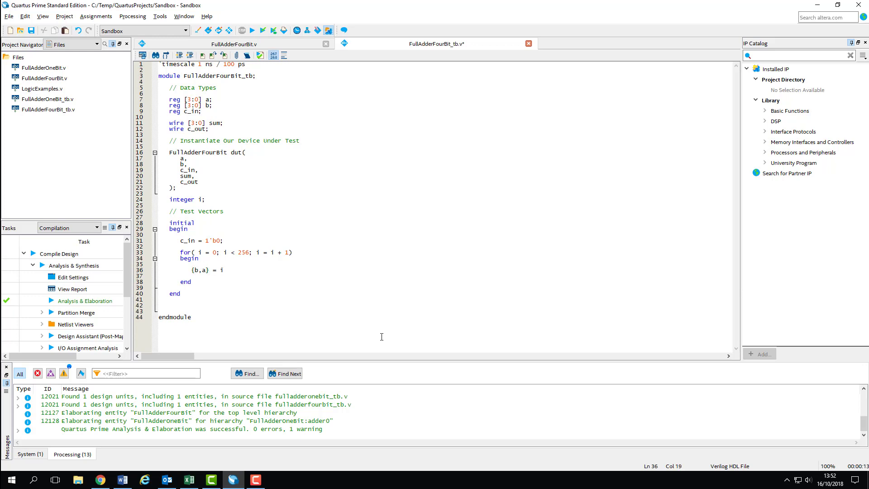
pyautogui.write(';')
pyautogui.write('#10;')
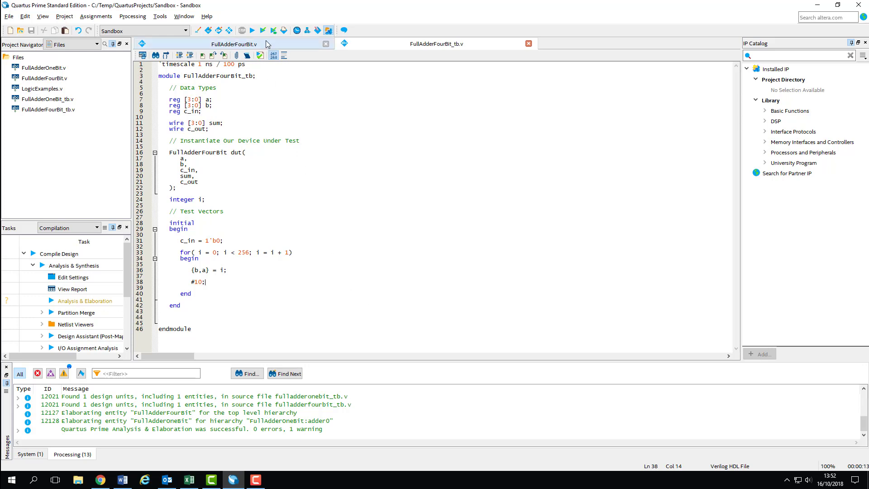
# Rerun Analysis & Elaboration on the updated testbench, then return to FullAdderFourBit_tb.v.
pyautogui.click(264, 30)
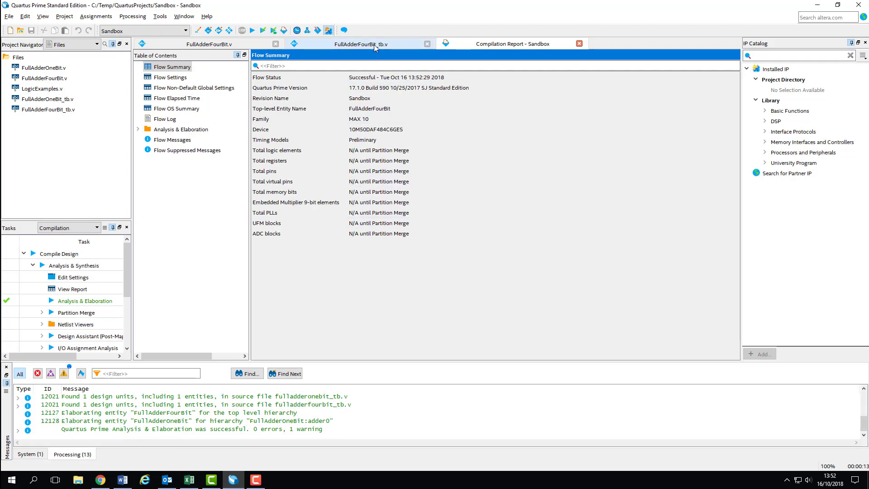
pyautogui.click(361, 44)
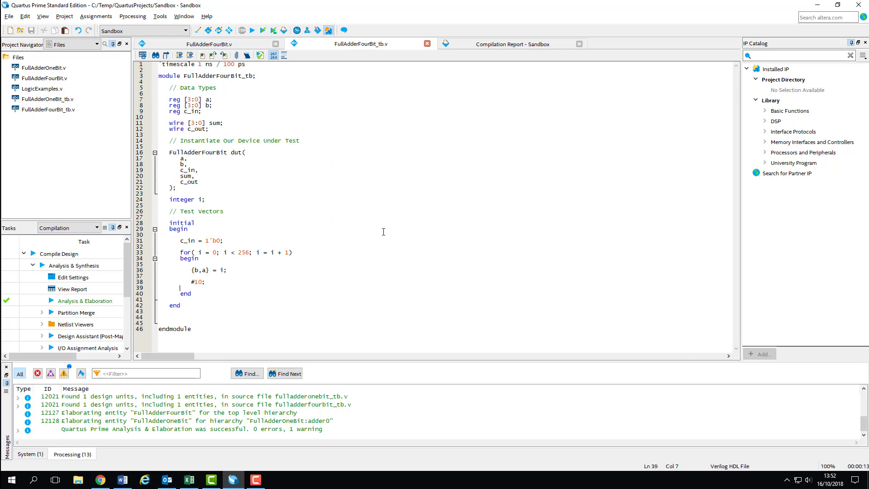
# Add c_in = 1'b1 and a second loop stepping {b,a} through 256 values.
pyautogui.write("c_in = 1'b1;")
pyautogui.click(445, 318)
pyautogui.write('for( i = 0; i < 256; i')
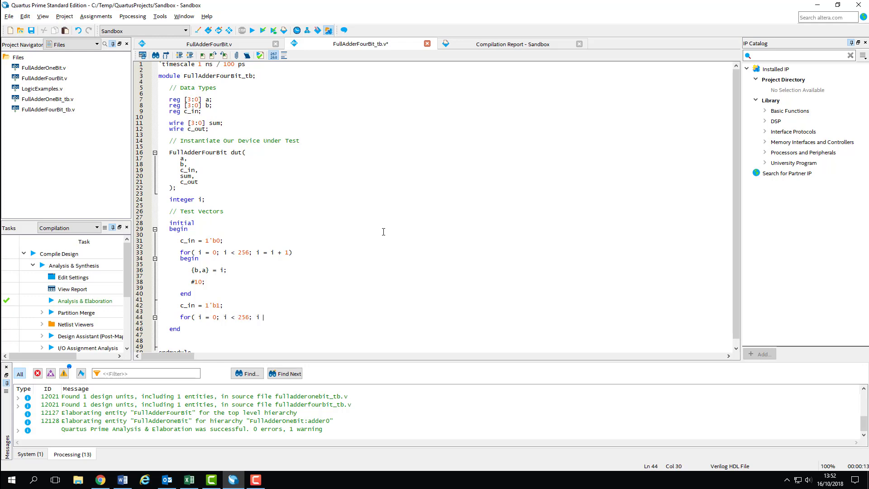
pyautogui.write('= i + 1)')
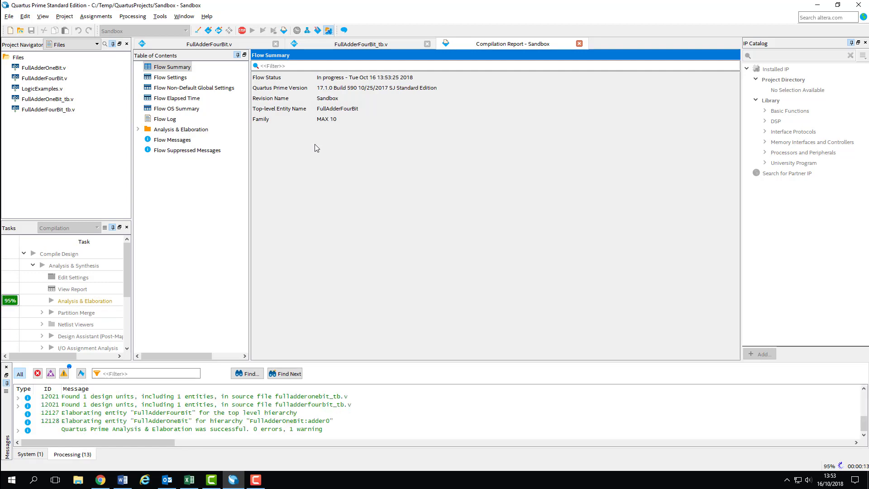
pyautogui.click(361, 44)
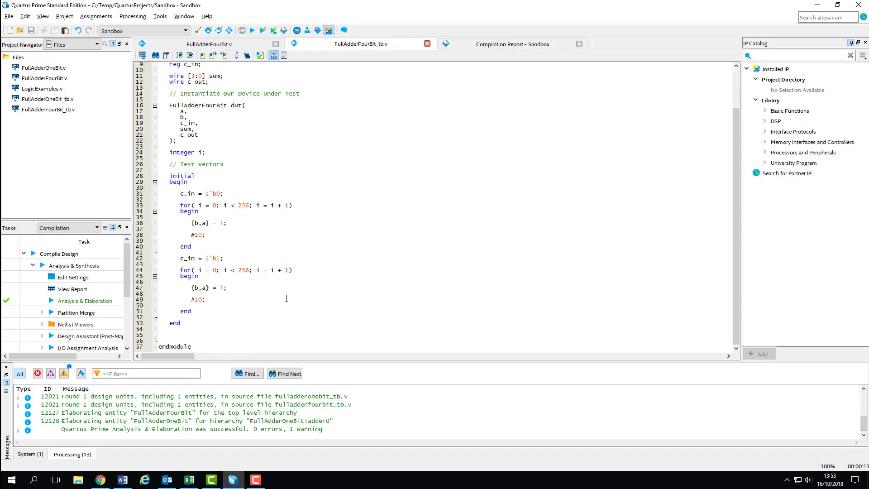
pyautogui.click(211, 303)
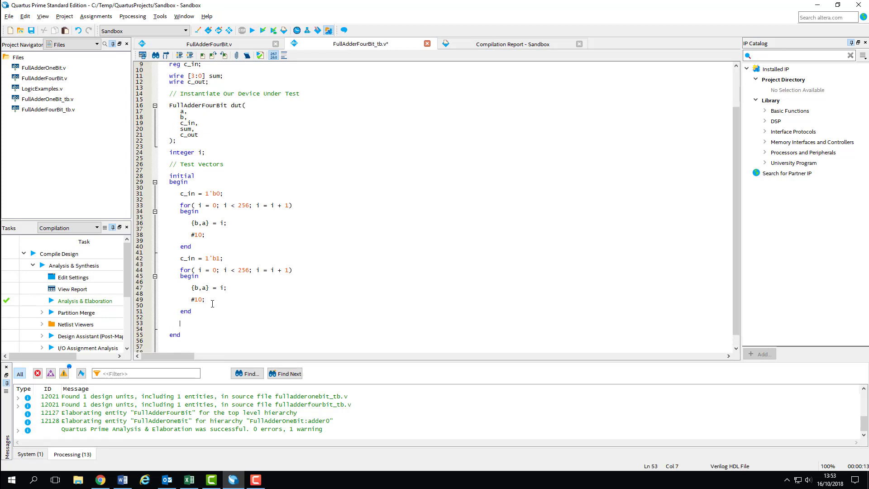
# Type $stop; and a $display message "Testing Carry In = 0" in the testbench.
pyautogui.write('$stop;')
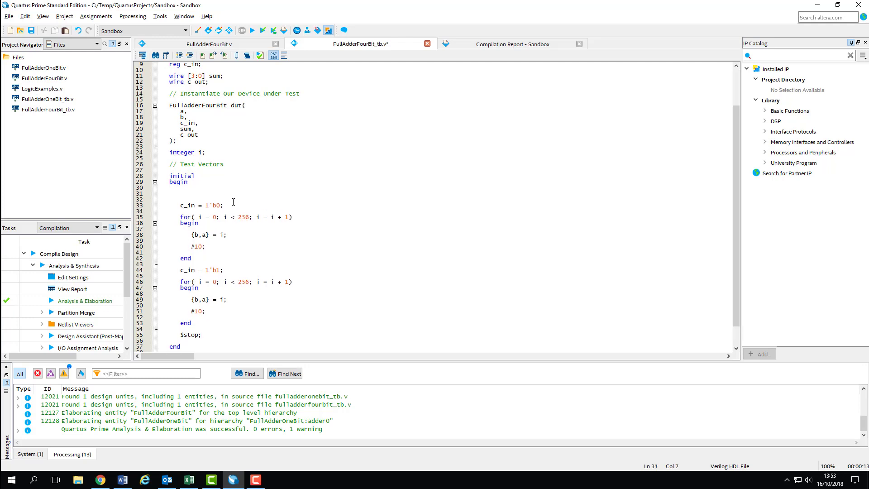
pyautogui.write('$d')
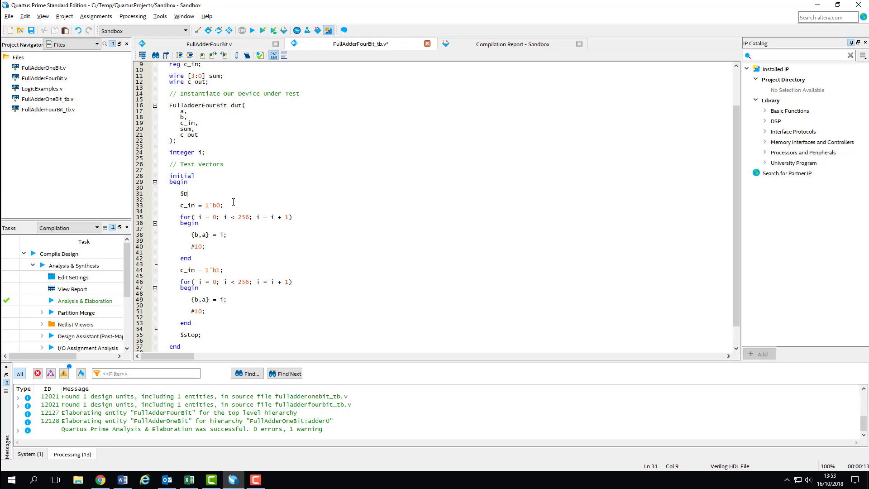
pyautogui.write('display(')
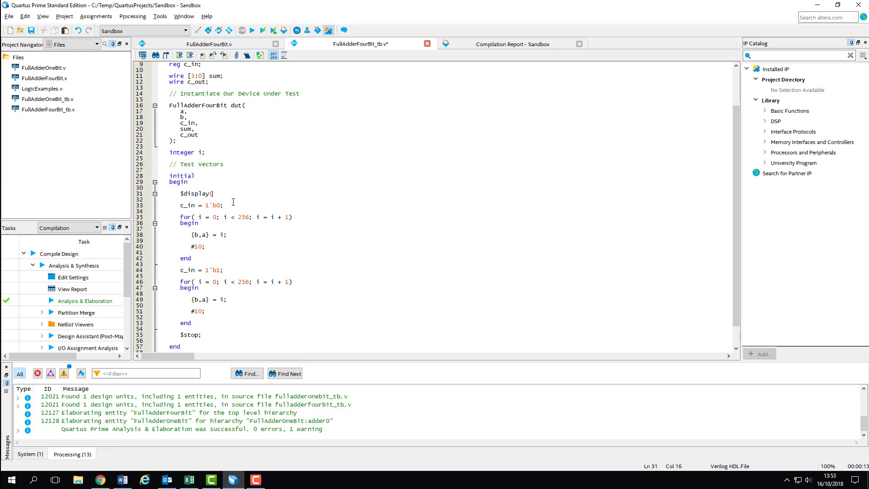
pyautogui.write('"Testing')
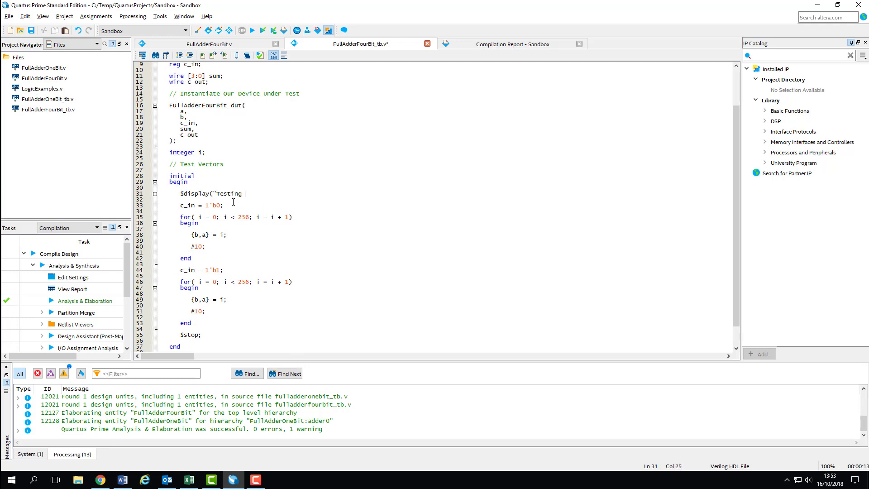
pyautogui.write('Carryu')
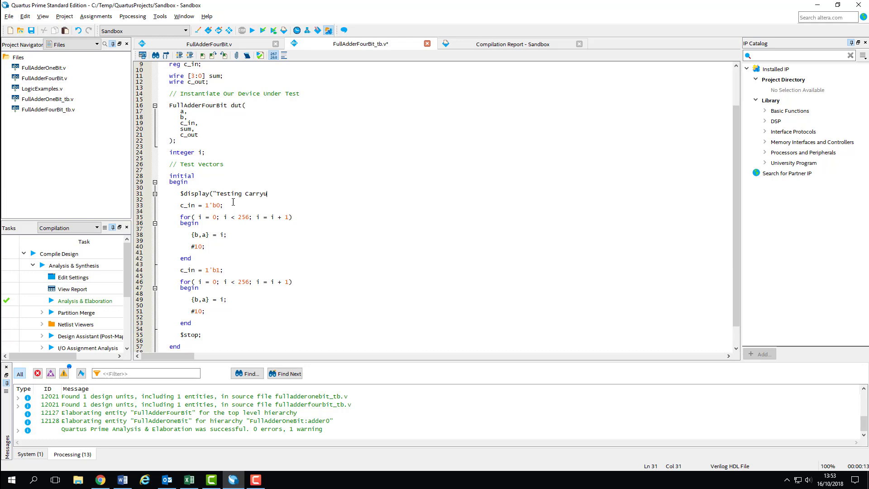
pyautogui.write('In = 0')
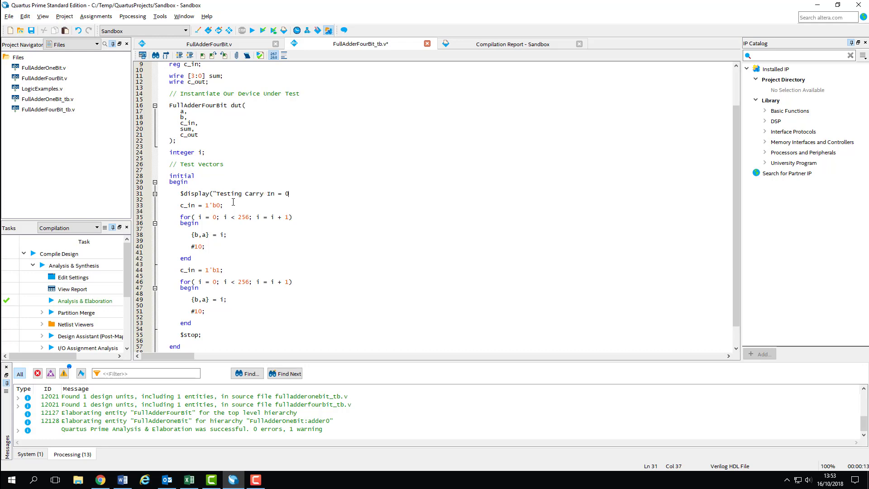
pyautogui.write('");')
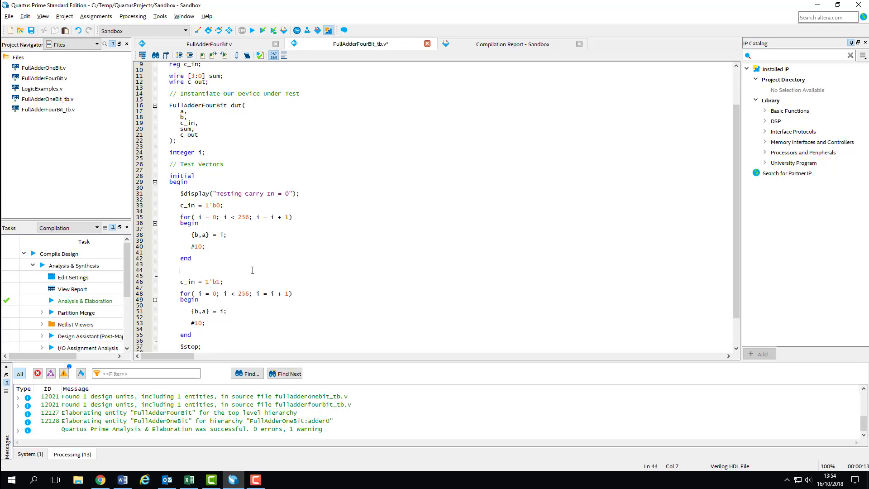
# Add $display("Testing Carry In = 1"); before the second test loop.
pyautogui.write('$di')
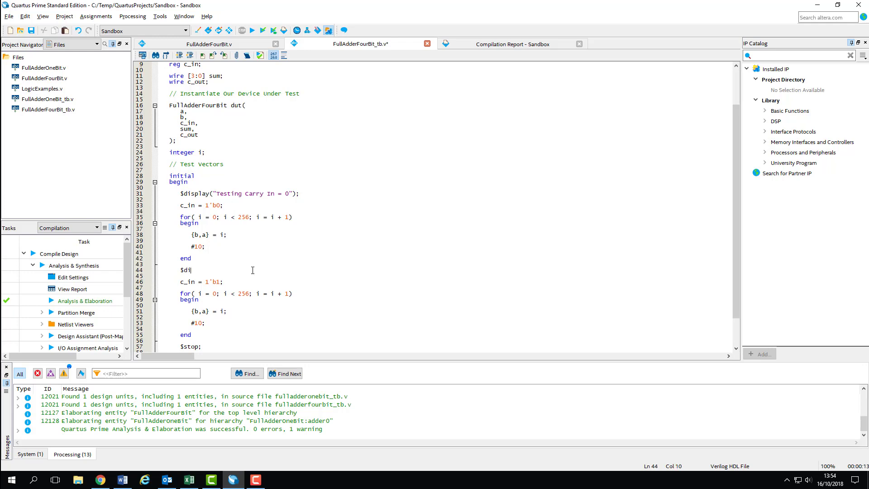
pyautogui.write('splay')
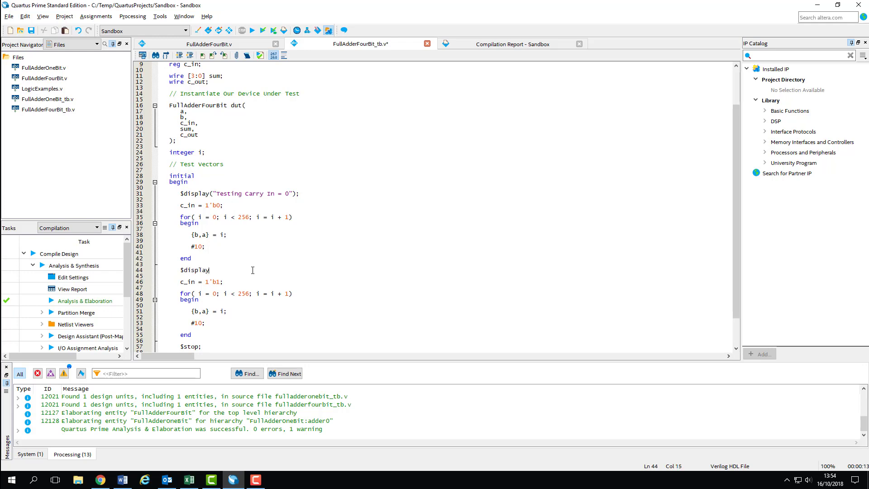
pyautogui.write('(')
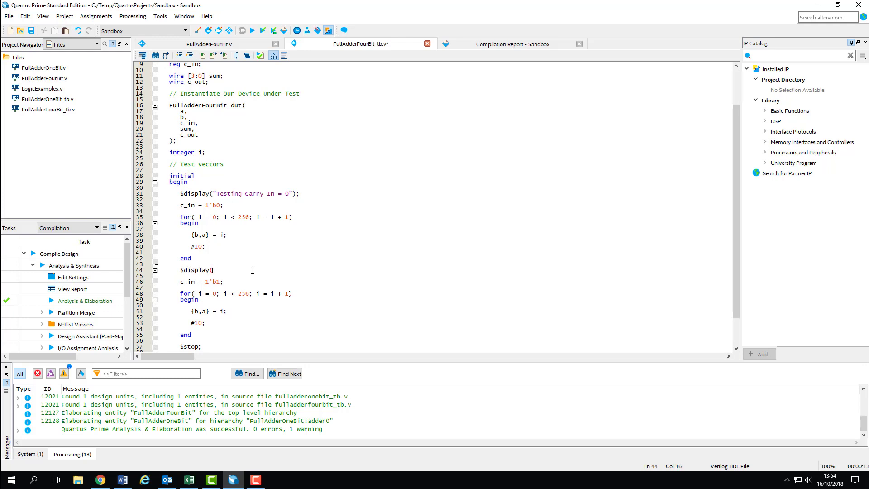
pyautogui.write('"Testing')
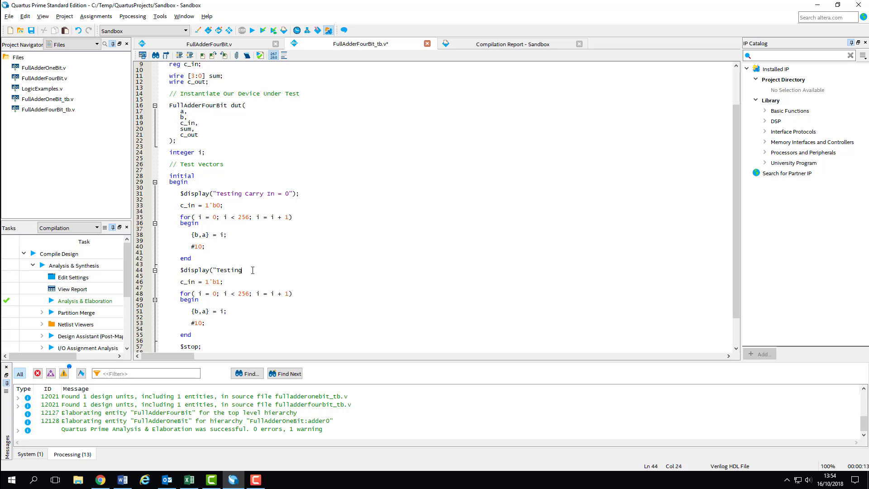
pyautogui.write('Carry In =')
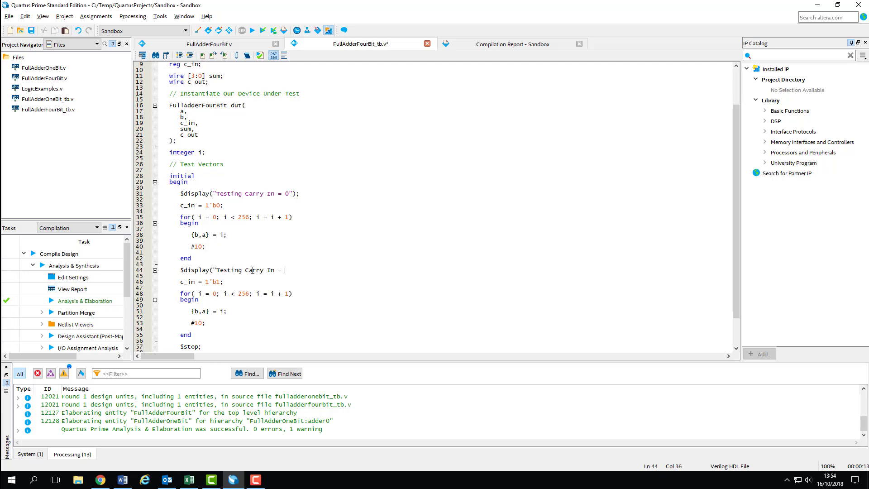
pyautogui.write('1')
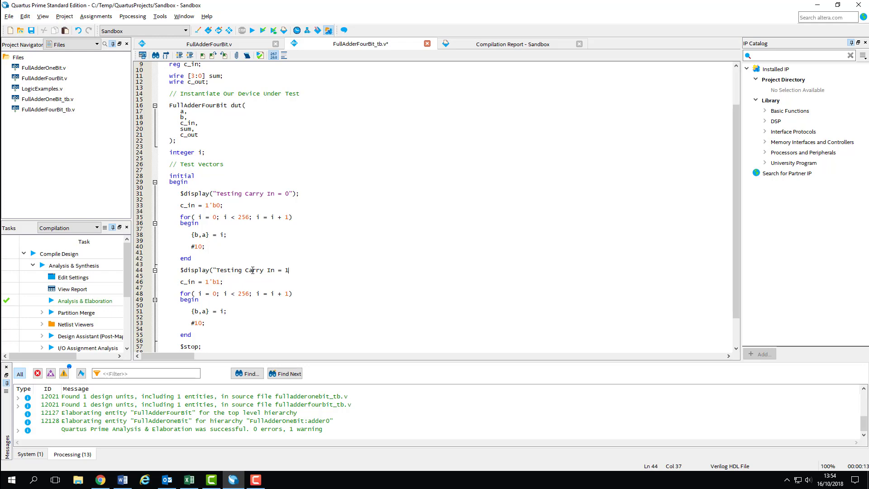
pyautogui.write('"')
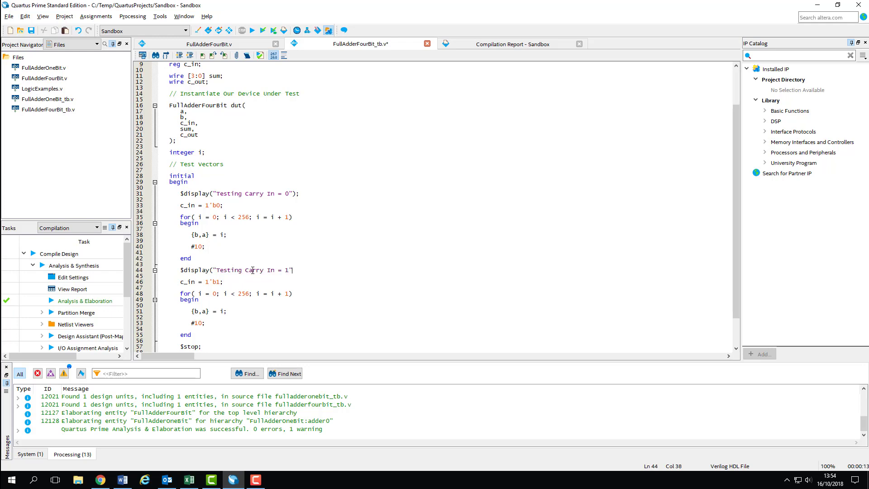
pyautogui.write(');')
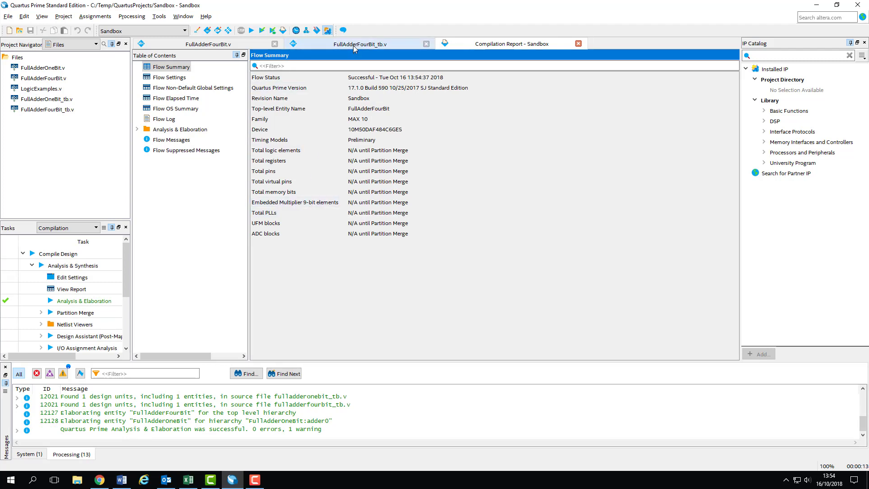
# Run the one-bit adder RTL simulation, zoom the waveform to full, and request quitting ModelSim.
pyautogui.click(159, 16)
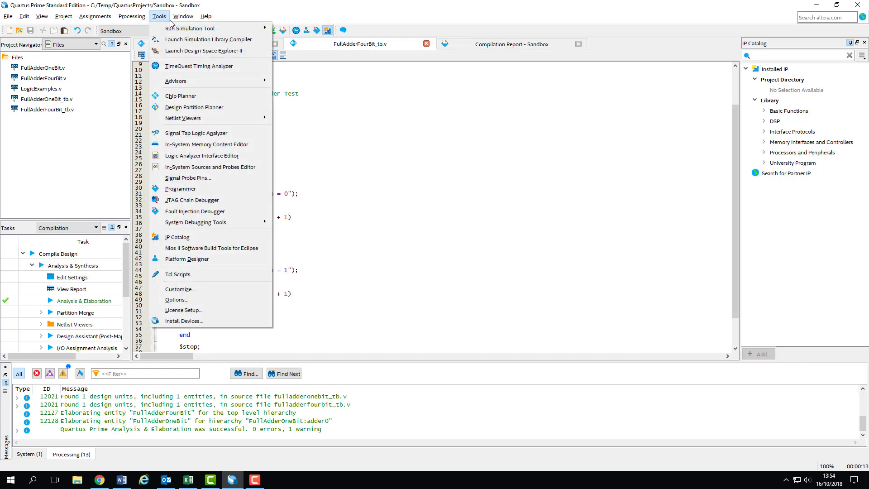
pyautogui.click(190, 28)
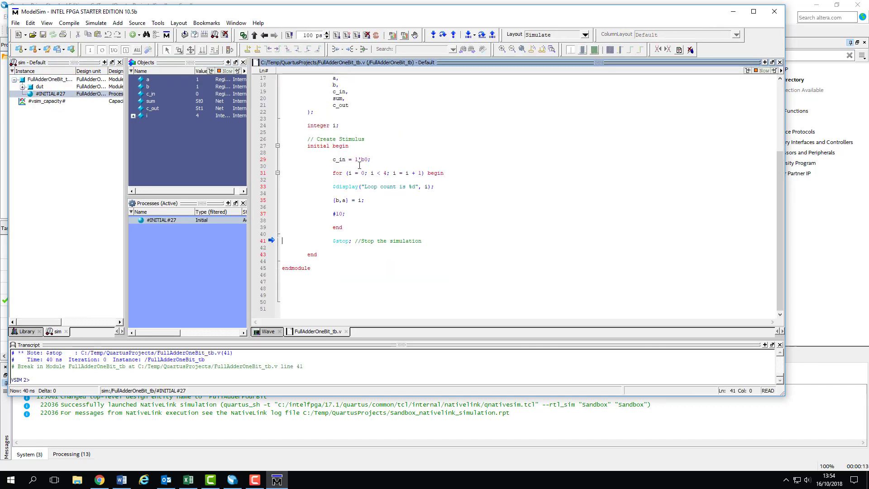
pyautogui.click(267, 331)
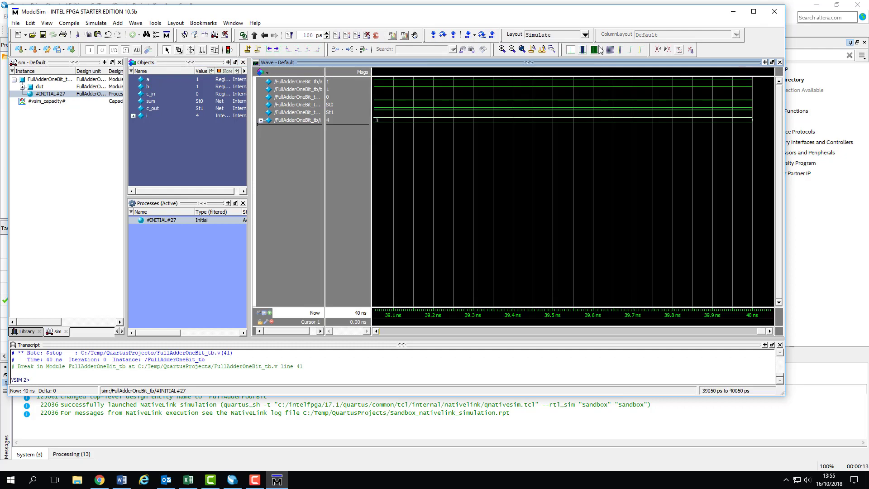
pyautogui.click(511, 49)
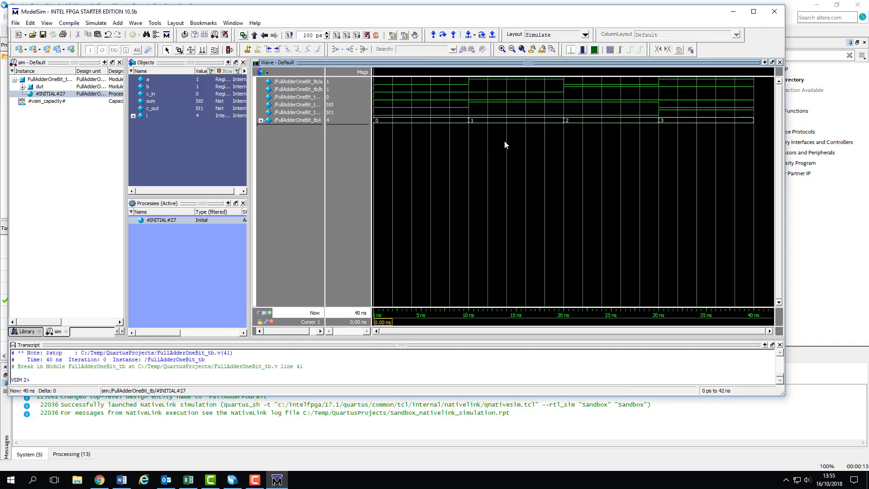
pyautogui.moveTo(443, 135)
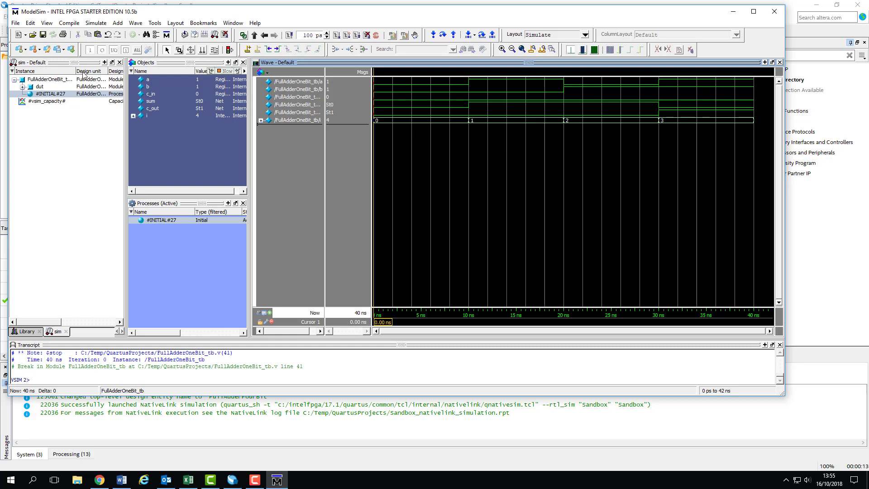
pyautogui.click(48, 93)
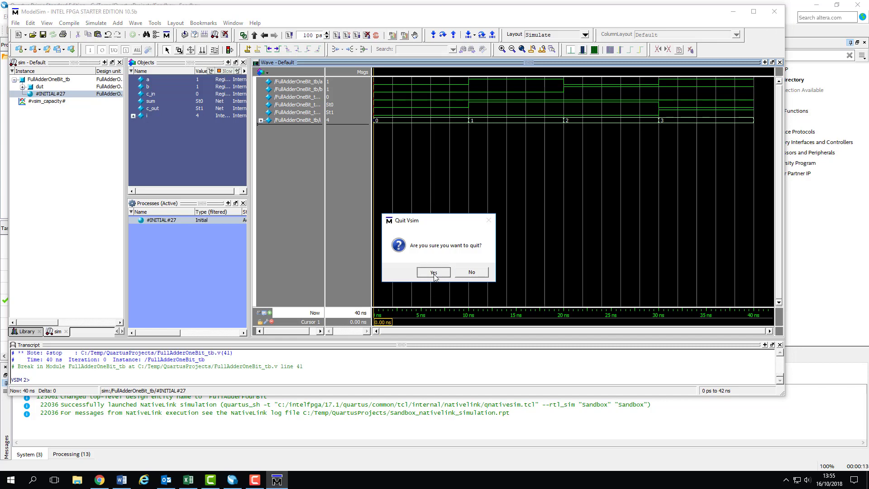
# Confirm quitting ModelSim and switch the Project Navigator to the Hierarchy view.
pyautogui.click(433, 272)
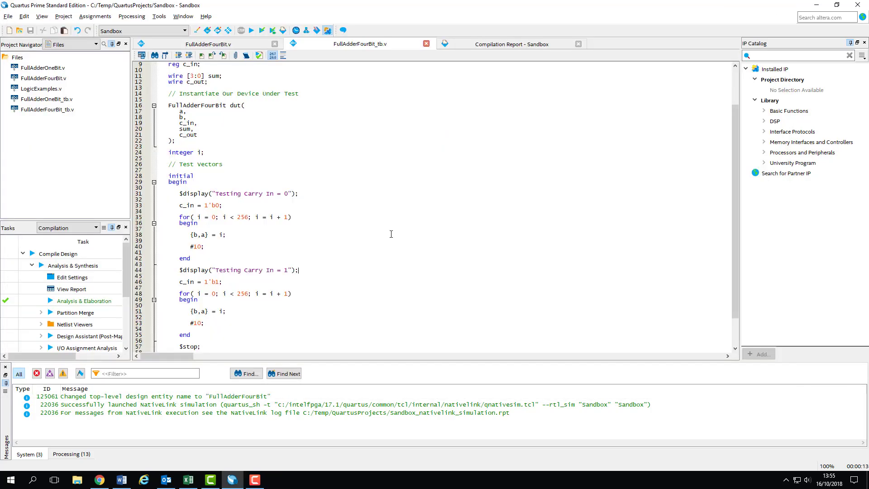
pyautogui.click(71, 44)
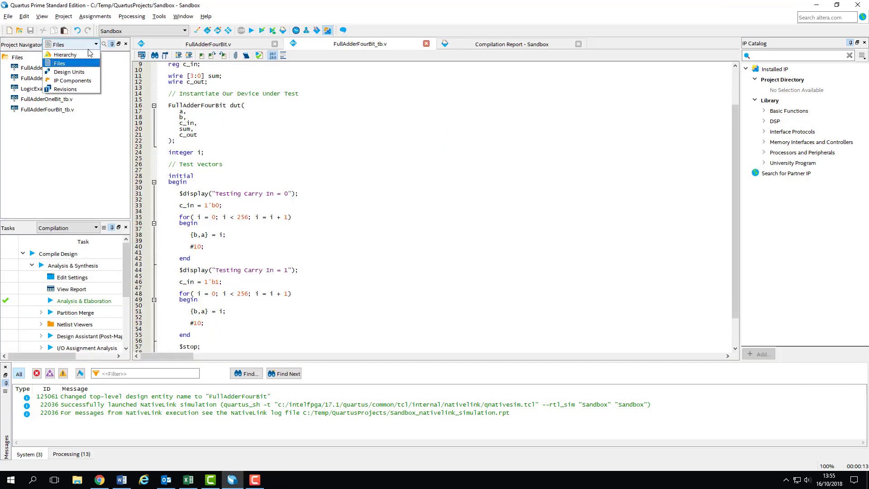
pyautogui.click(66, 54)
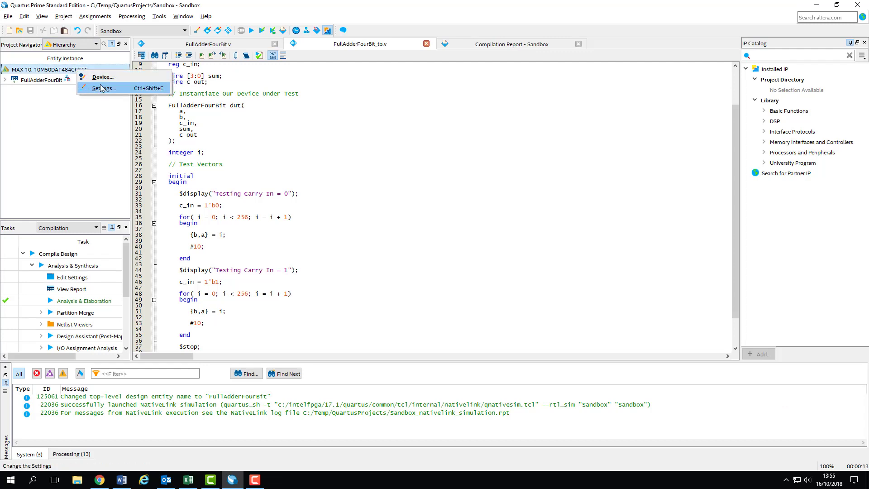
# Open the project's simulation settings and its Test Benches list.
pyautogui.click(104, 87)
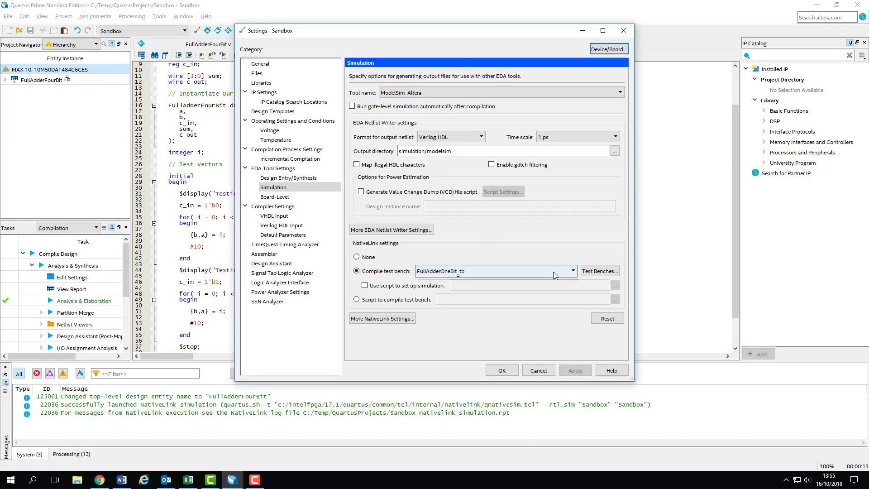
pyautogui.click(572, 271)
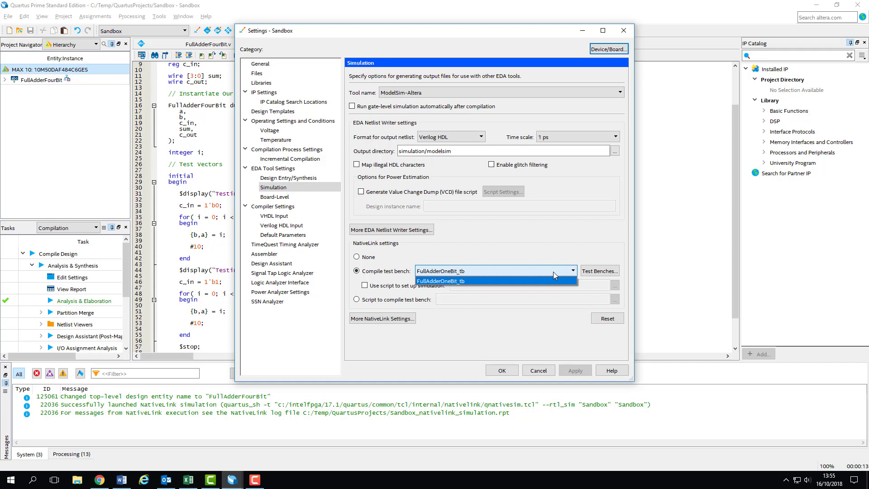
pyautogui.click(597, 270)
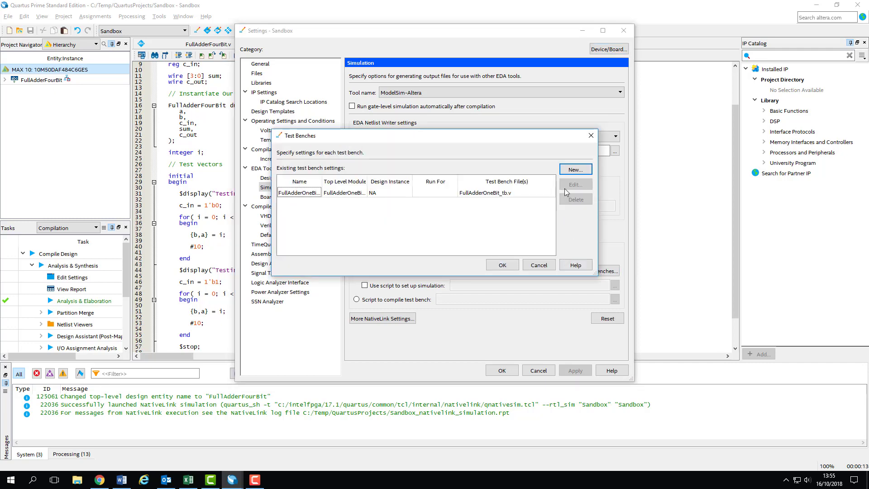
# Create test bench FullAdderFourBit_tb using FullAdderFourBit_tb.v and choose it for compilation.
pyautogui.click(575, 168)
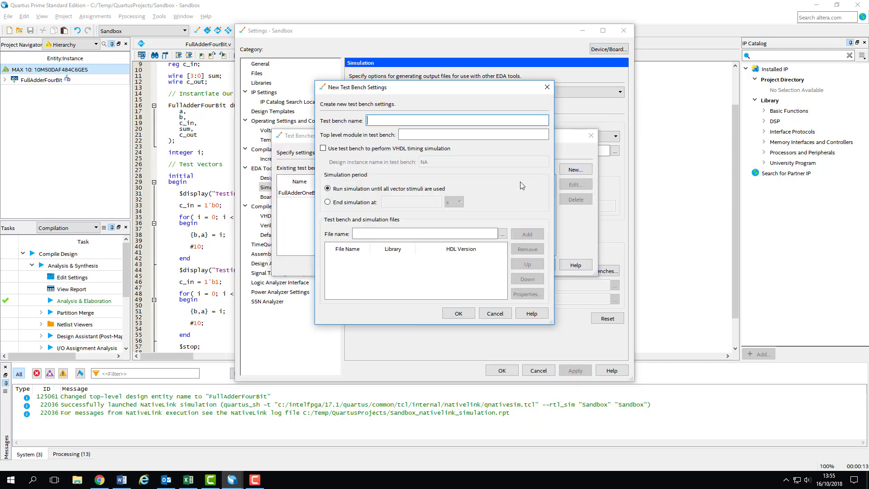
pyautogui.write('FullAdderFourBit_tb')
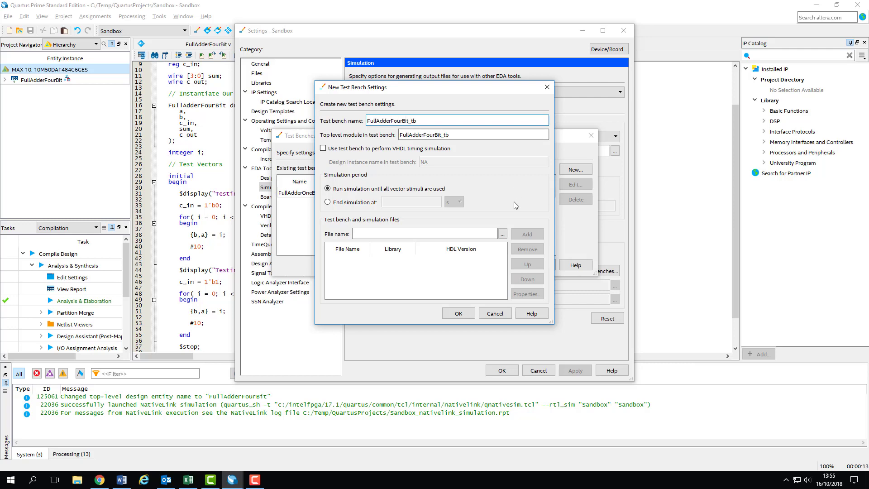
pyautogui.click(502, 234)
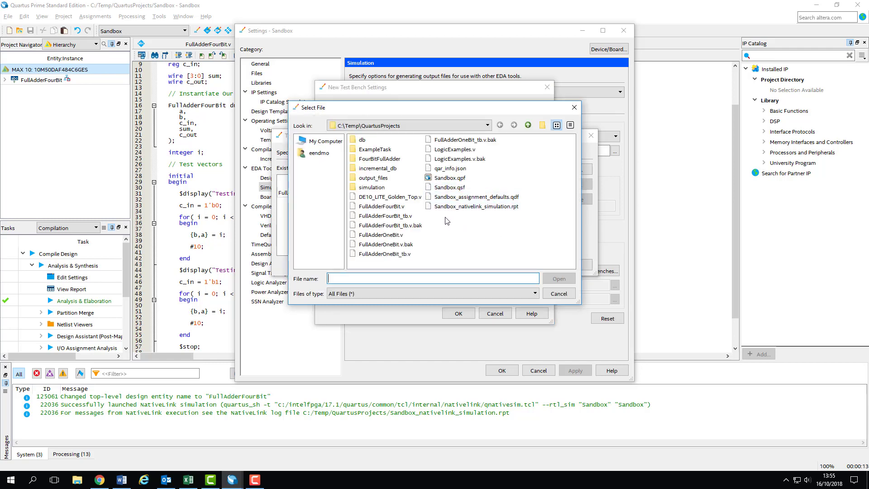
pyautogui.click(558, 278)
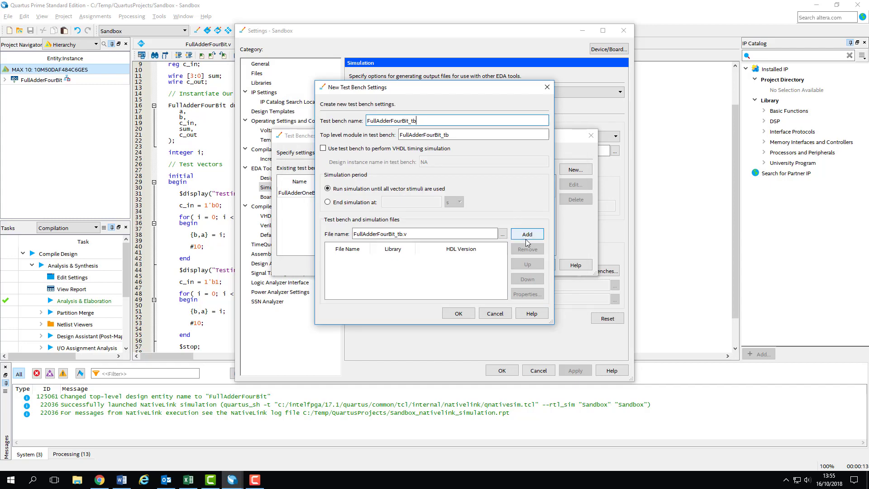
pyautogui.click(526, 234)
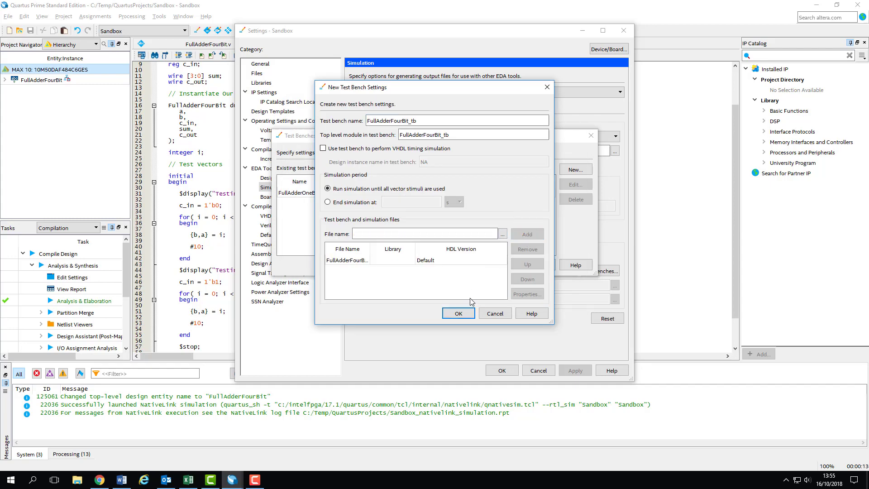
pyautogui.click(457, 313)
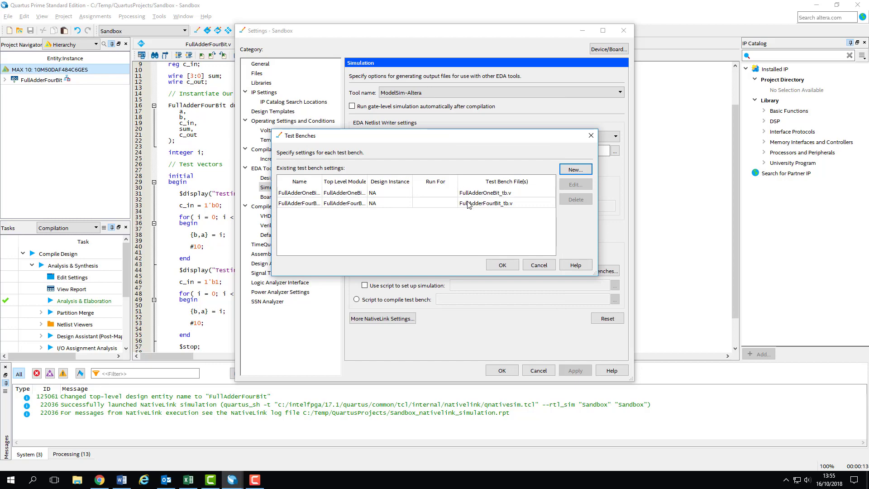
pyautogui.click(500, 264)
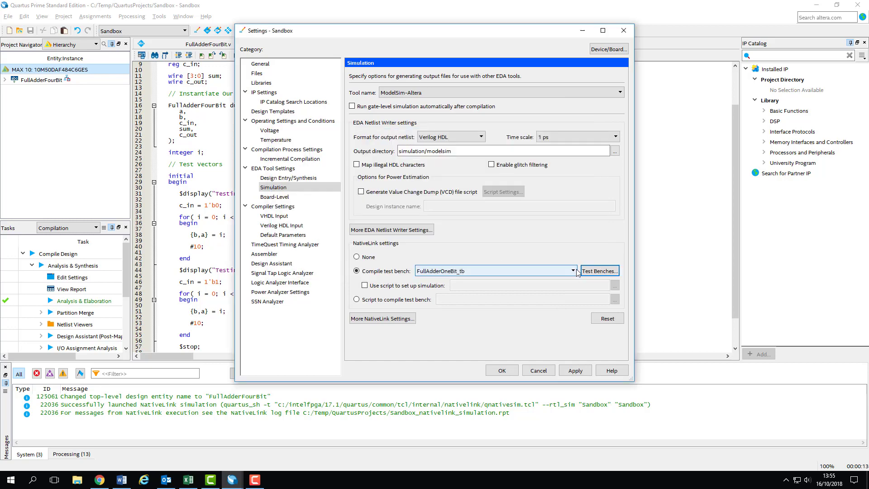
# Close the simulation settings and run the RTL simulation of FullAdderFourBit_tb.
pyautogui.click(573, 270)
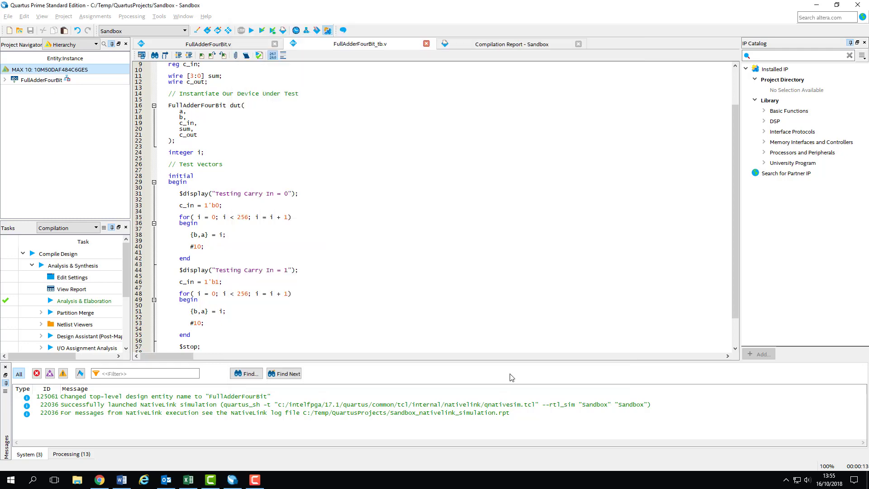
pyautogui.click(159, 16)
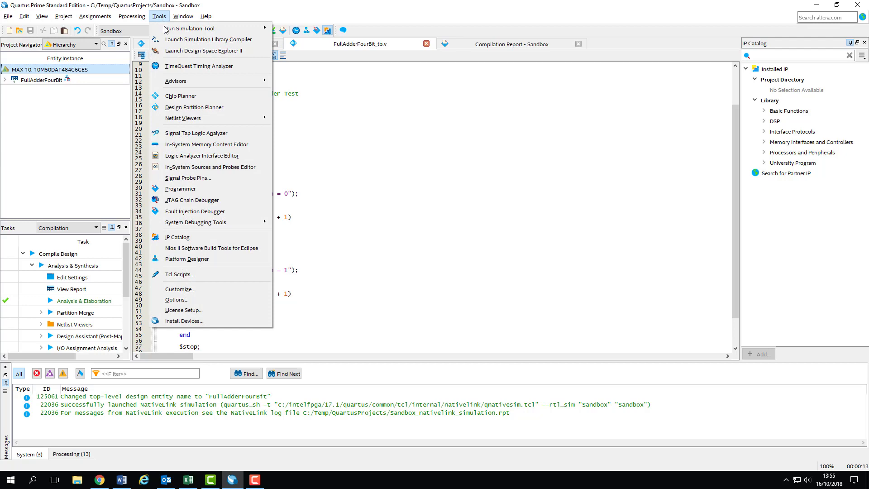
pyautogui.click(189, 28)
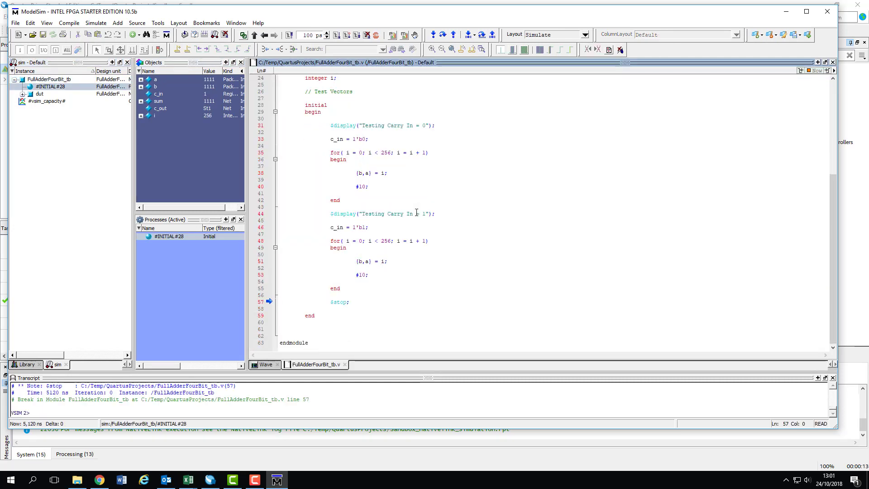
# Switch ModelSim from the testbench source to the Wave view of FullAdderFourBit_tb signals.
pyautogui.click(388, 261)
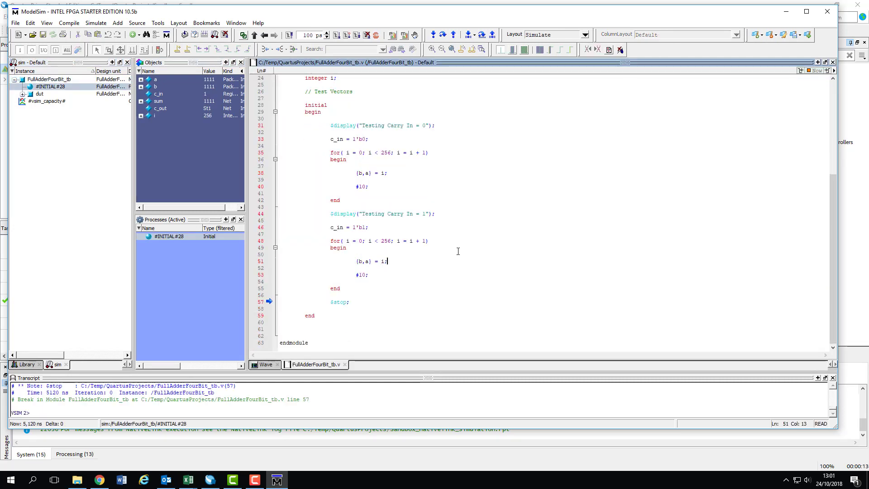
pyautogui.moveTo(607, 222)
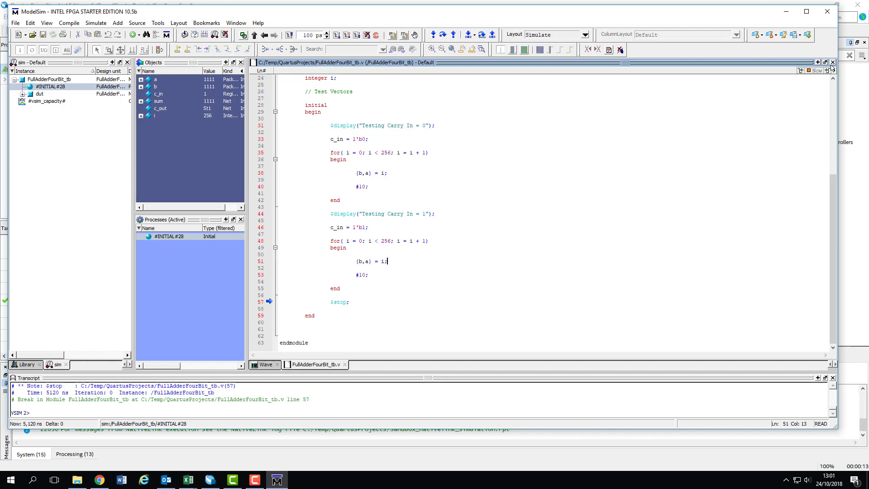
pyautogui.click(266, 364)
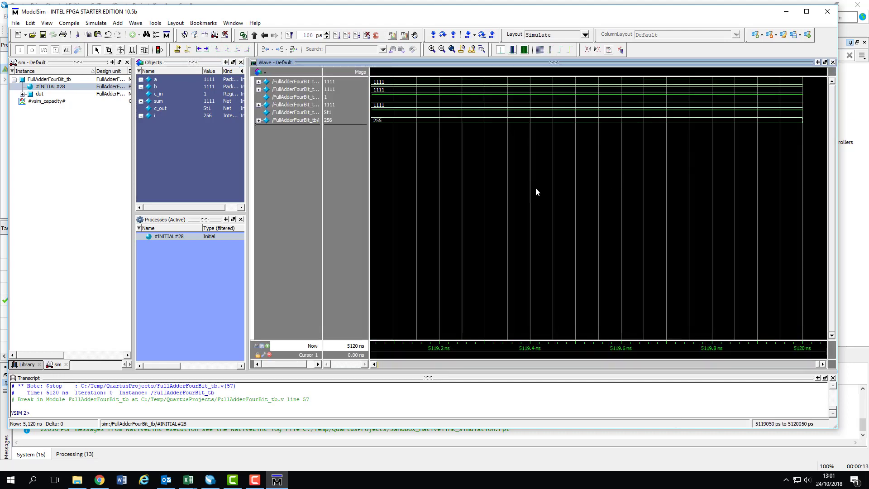
pyautogui.moveTo(511, 165)
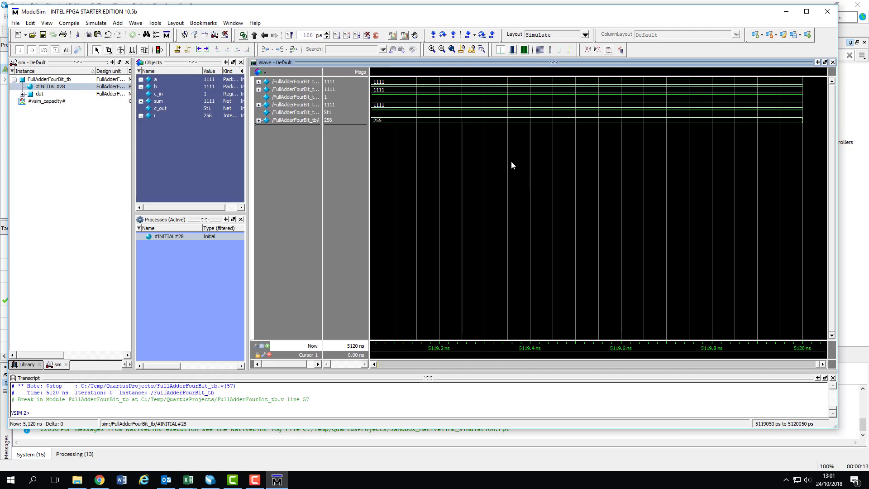
pyautogui.moveTo(463, 59)
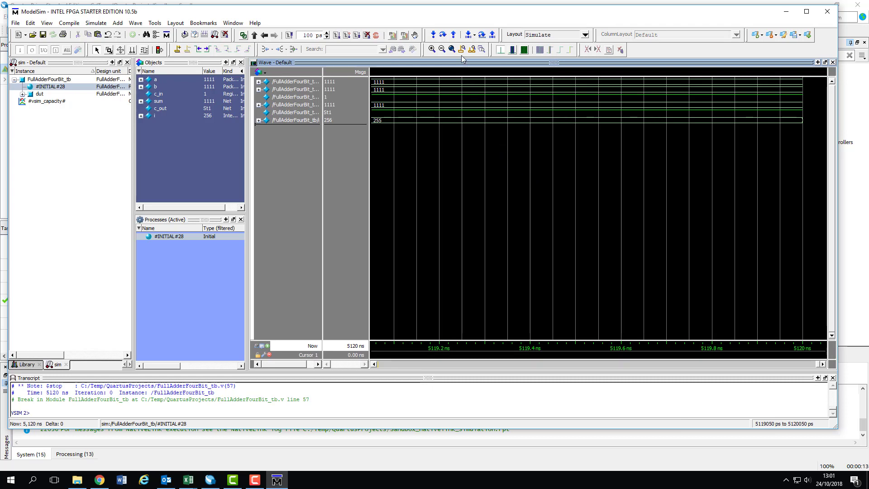
# Zoom the waveform to the full 5120 ns run, then expand and collapse signal a.
pyautogui.click(451, 49)
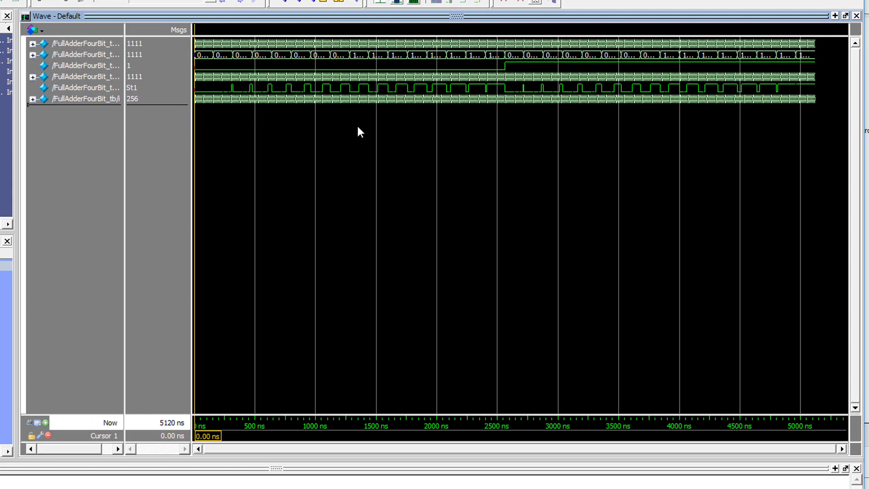
pyautogui.moveTo(125, 87)
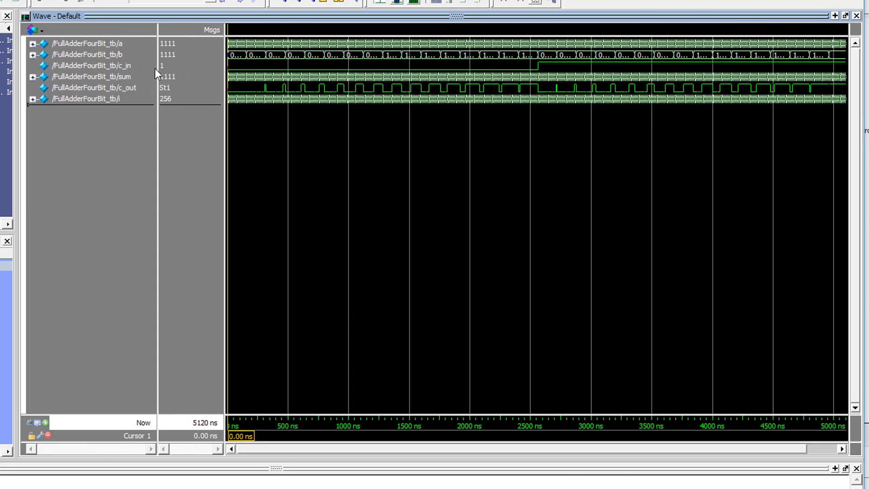
pyautogui.moveTo(156, 59)
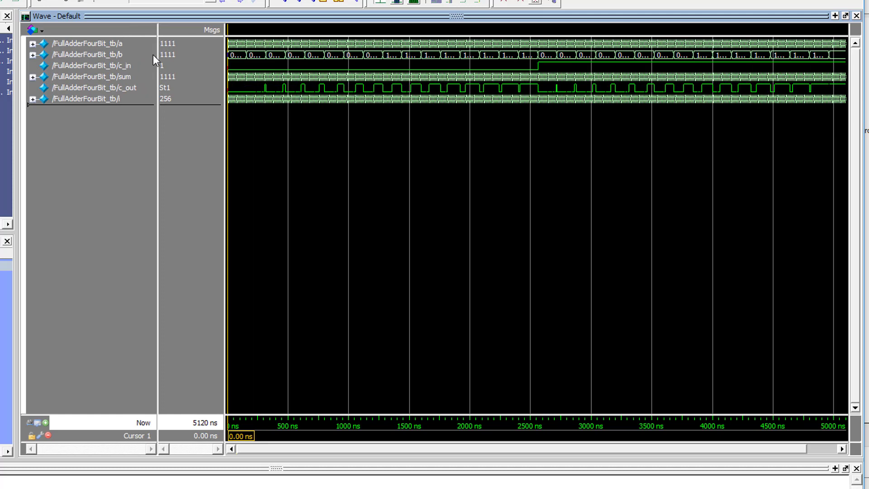
pyautogui.moveTo(153, 106)
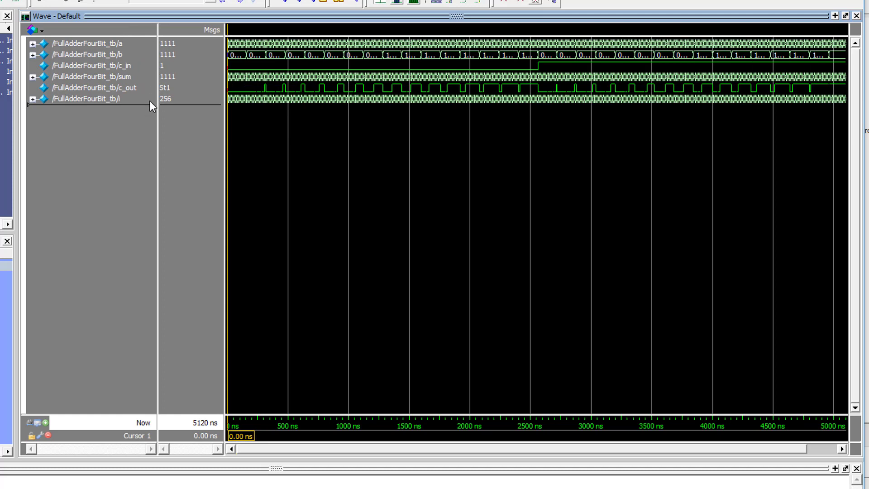
pyautogui.moveTo(44, 50)
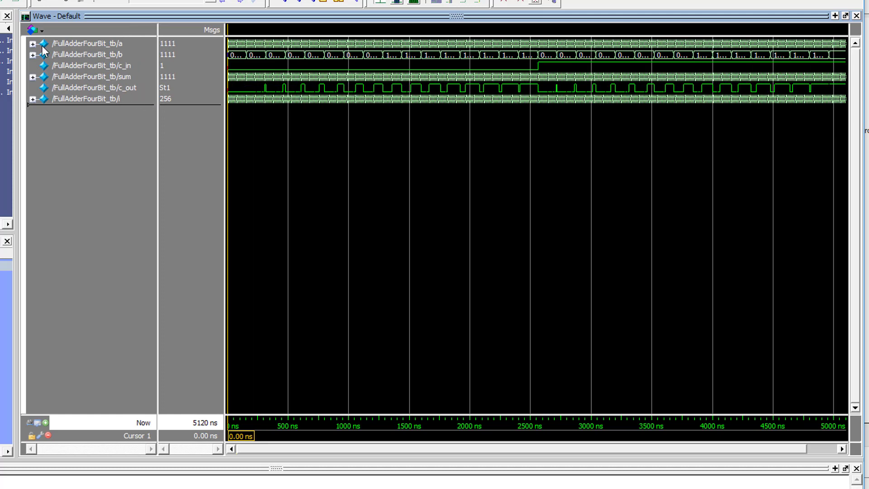
pyautogui.click(33, 44)
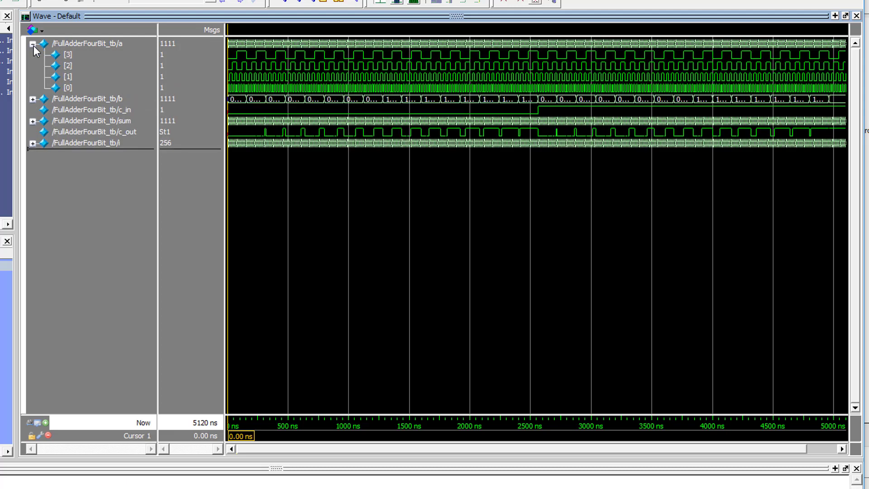
pyautogui.click(32, 44)
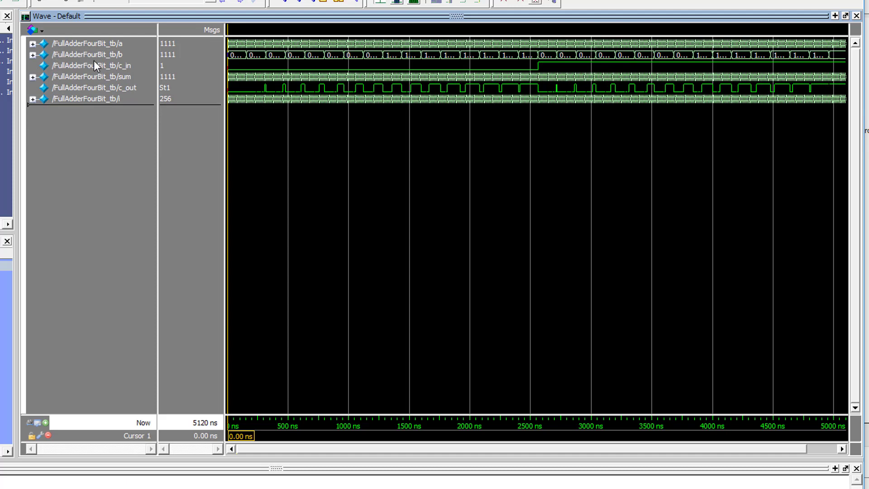
pyautogui.moveTo(255, 106)
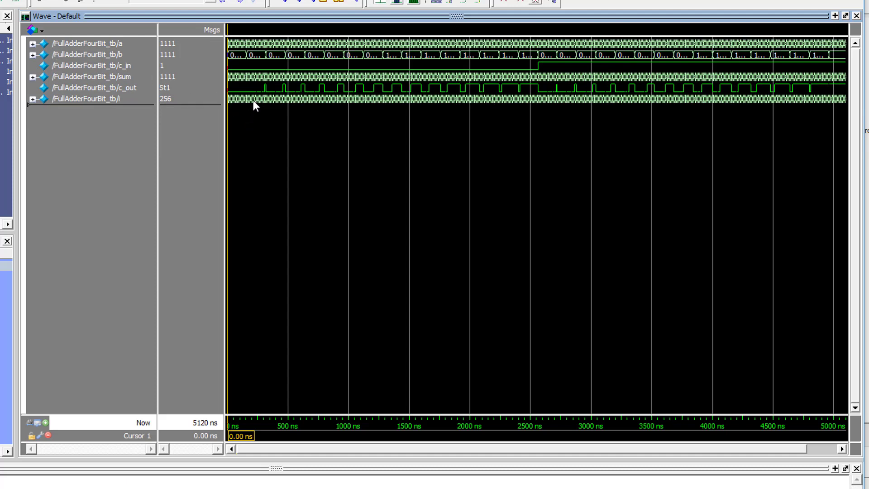
pyautogui.moveTo(282, 3)
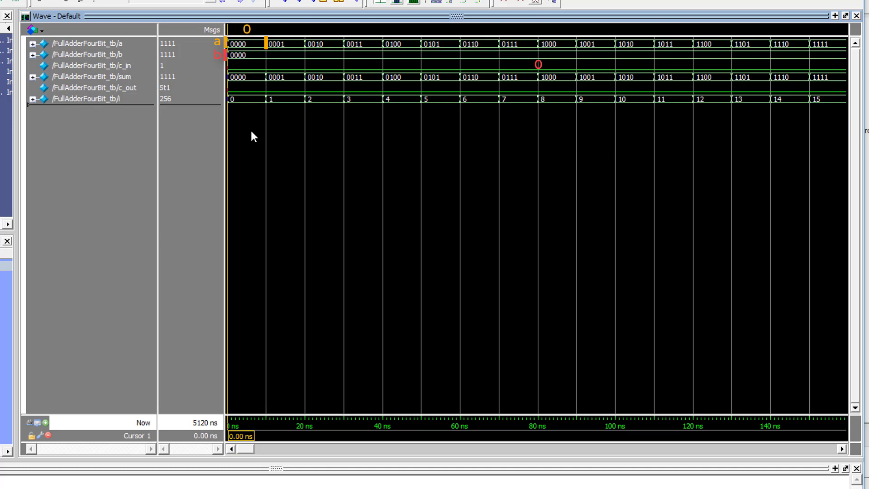
# Set signal a's radix to unsigned in the waveform.
pyautogui.click(304, 44)
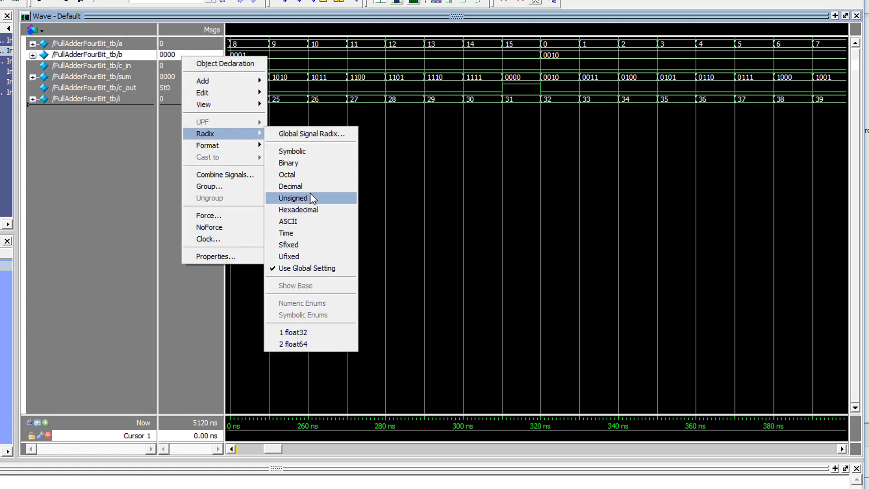
# Set the radix of signals b and sum to unsigned.
pyautogui.click(293, 197)
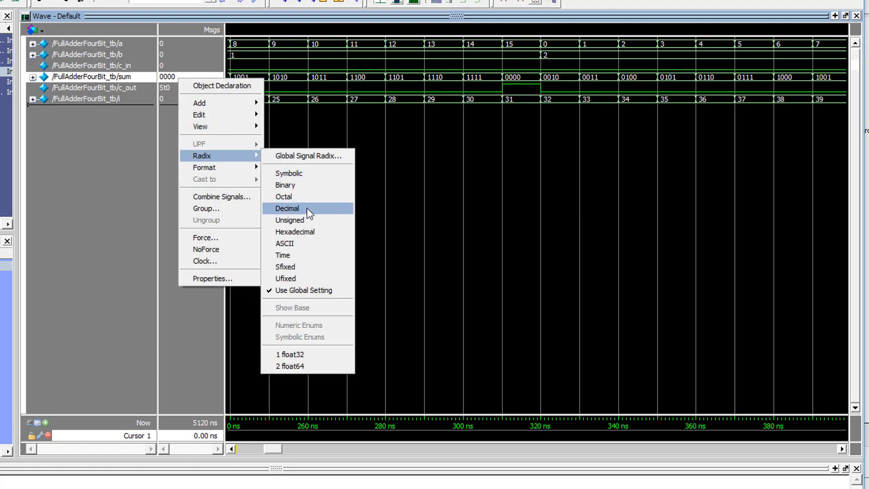
pyautogui.click(287, 207)
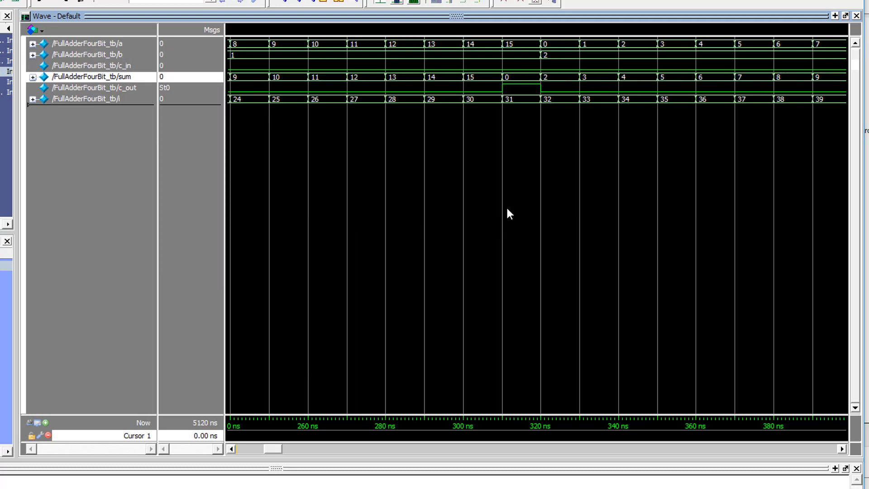
pyautogui.moveTo(510, 222)
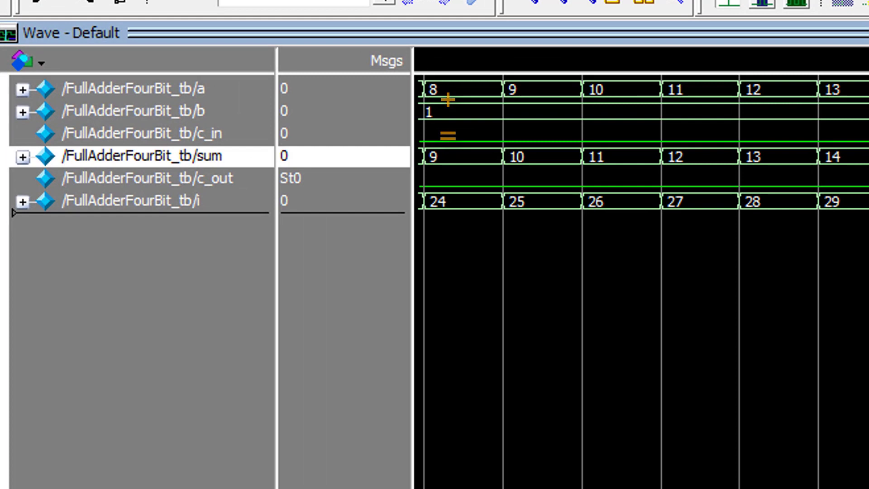
pyautogui.moveTo(535, 100)
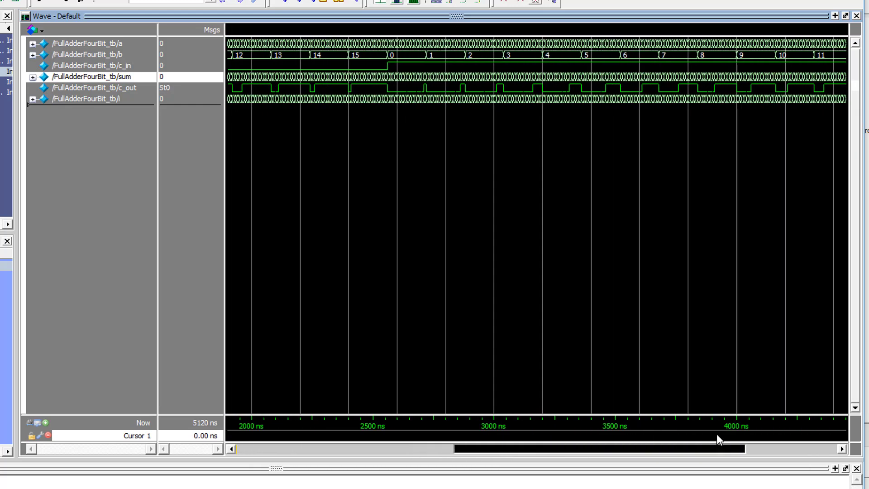
pyautogui.moveTo(432, 132)
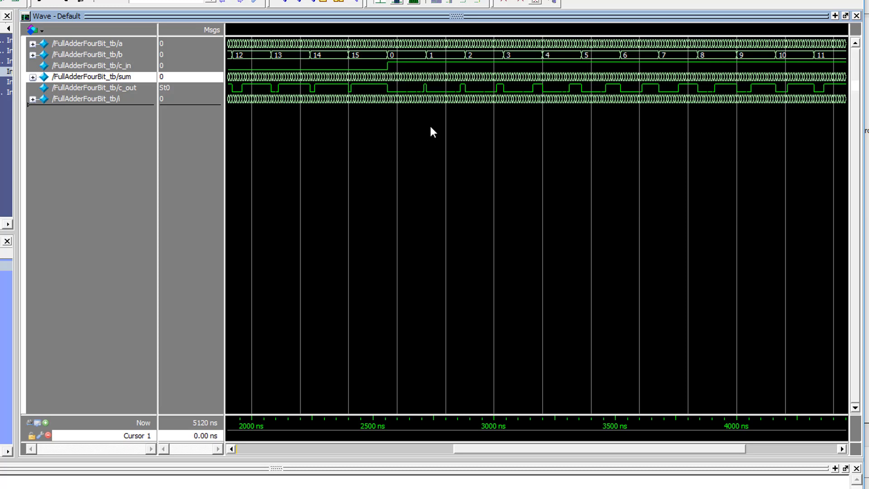
pyautogui.moveTo(391, 64)
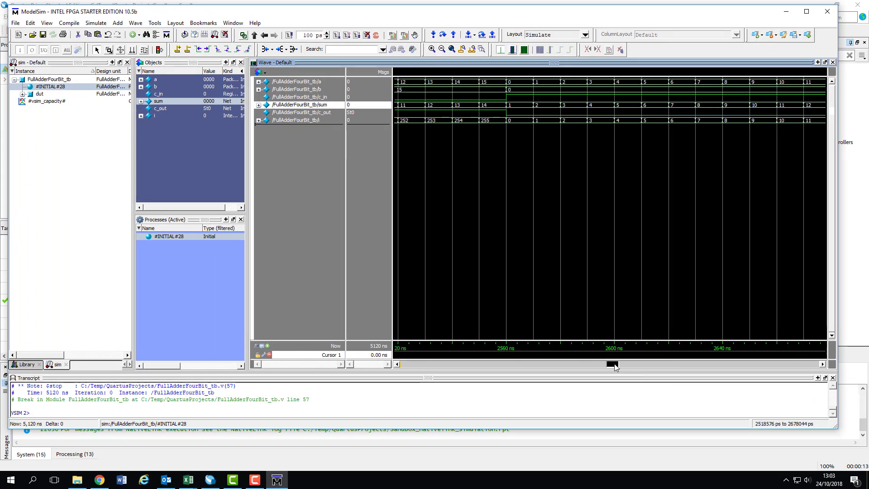
# Scroll the waveform to about 2560–2690 ns, where i wraps from 255 to 0.
pyautogui.hscroll(3)
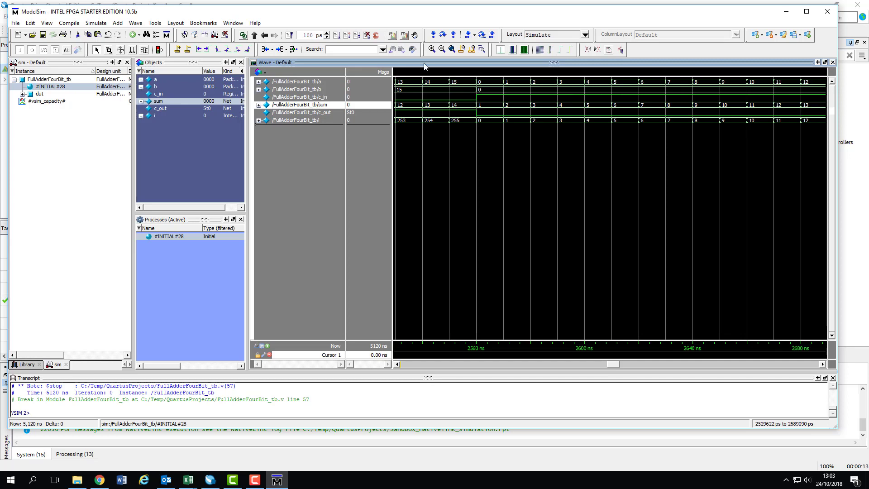